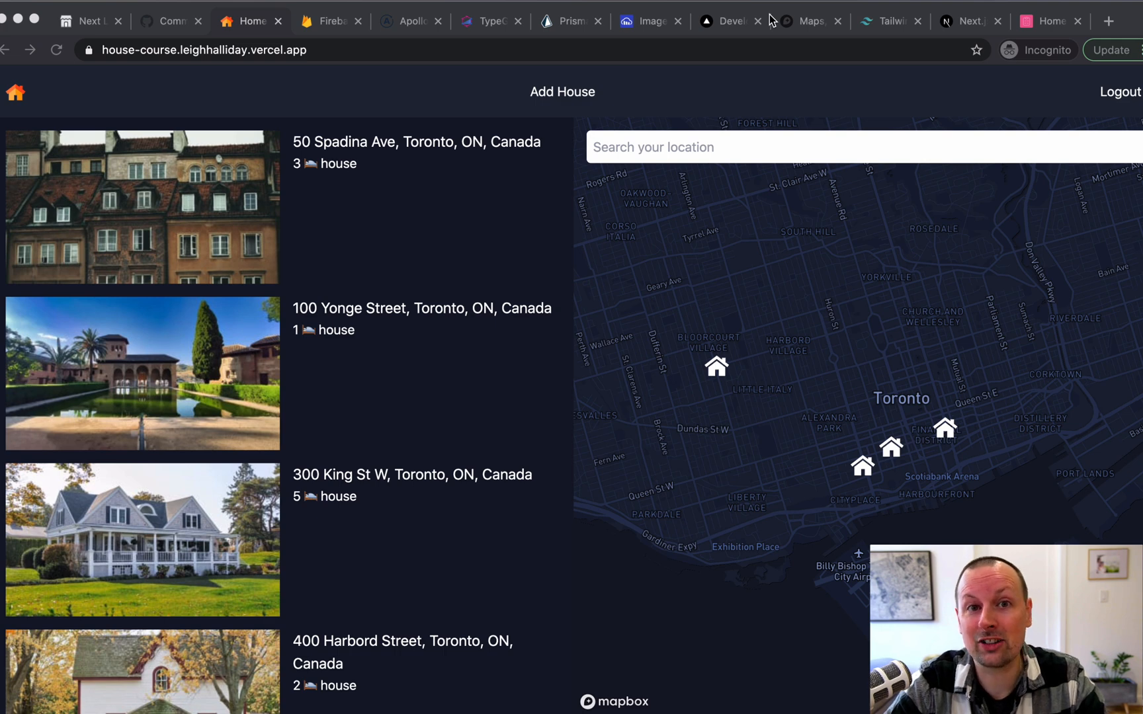
{"action": "mouse_move", "coordinate": [453, 420]}
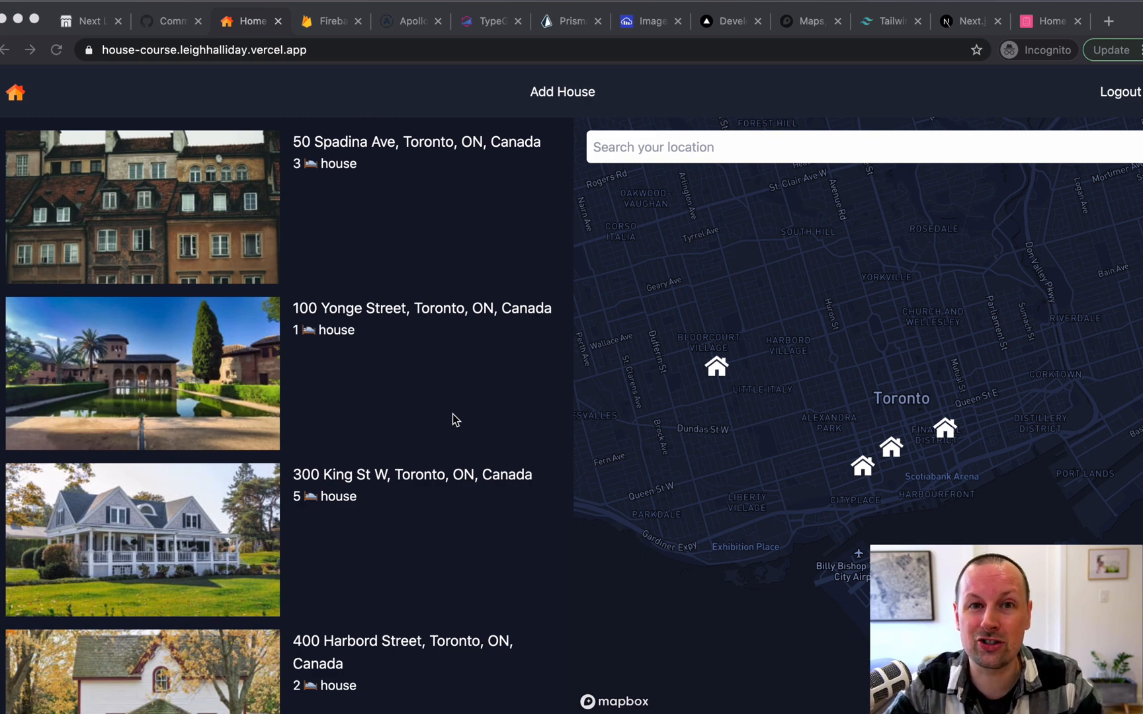
{"action": "mouse_move", "coordinate": [445, 460]}
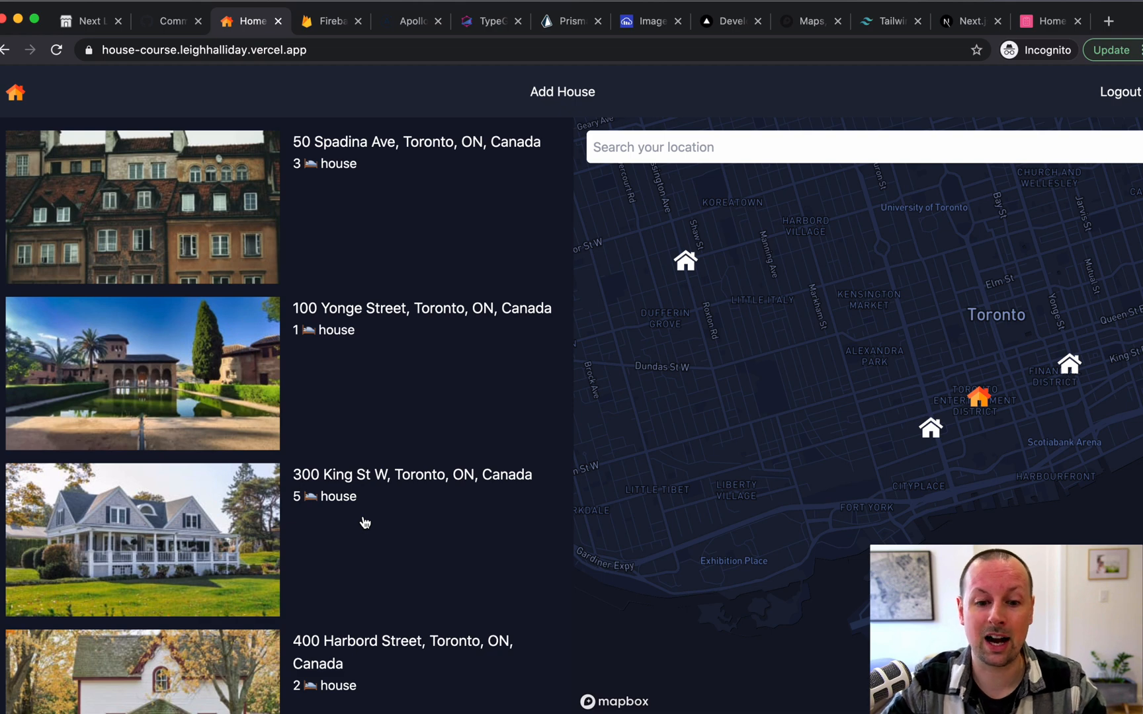
{"action": "mouse_move", "coordinate": [284, 550]}
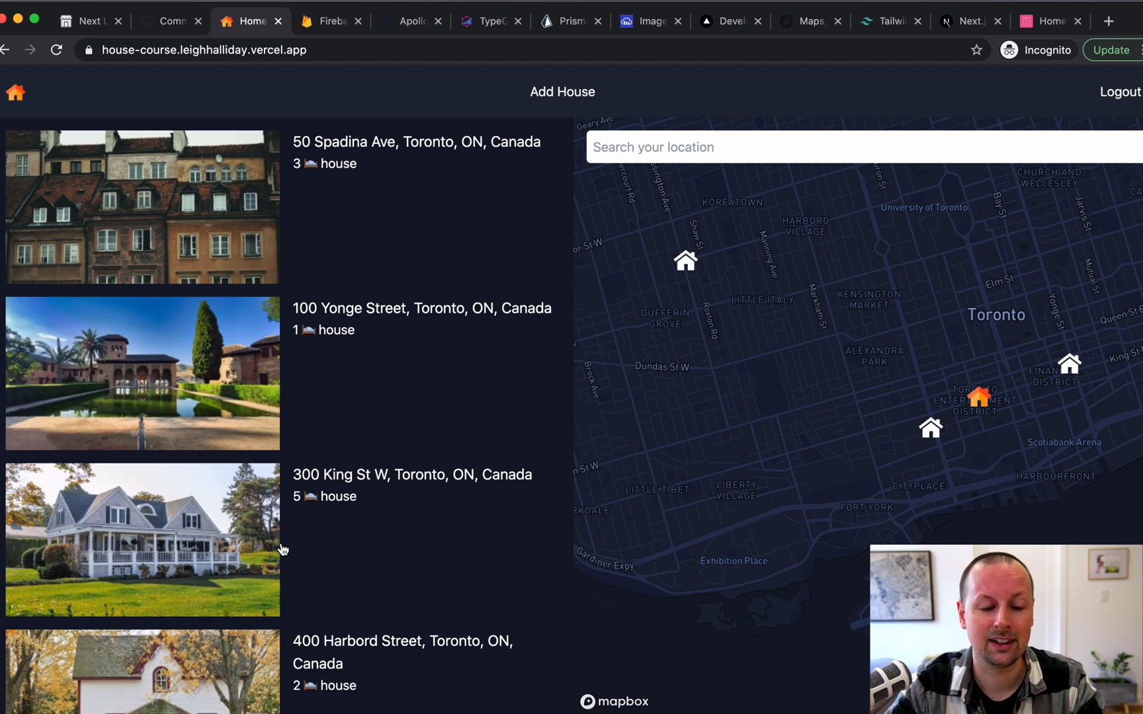
{"action": "mouse_move", "coordinate": [342, 537]}
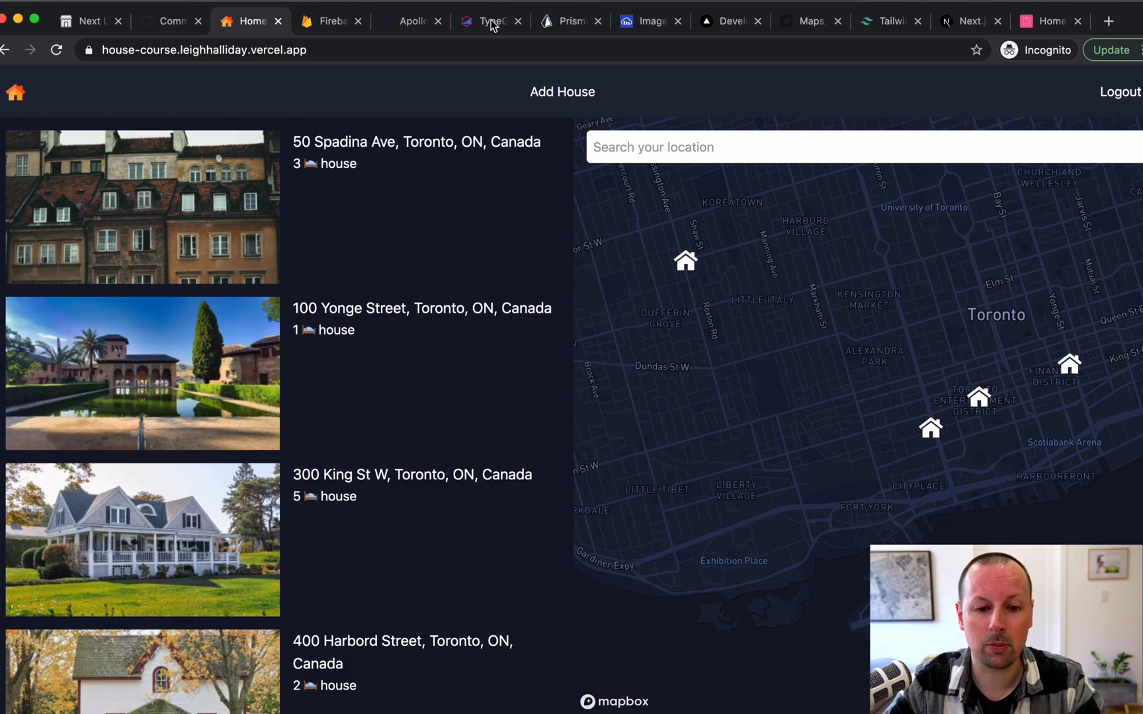
Switch to the TypeGraphQL website tab showing its homepage.
{"action": "left_click", "coordinate": [487, 21]}
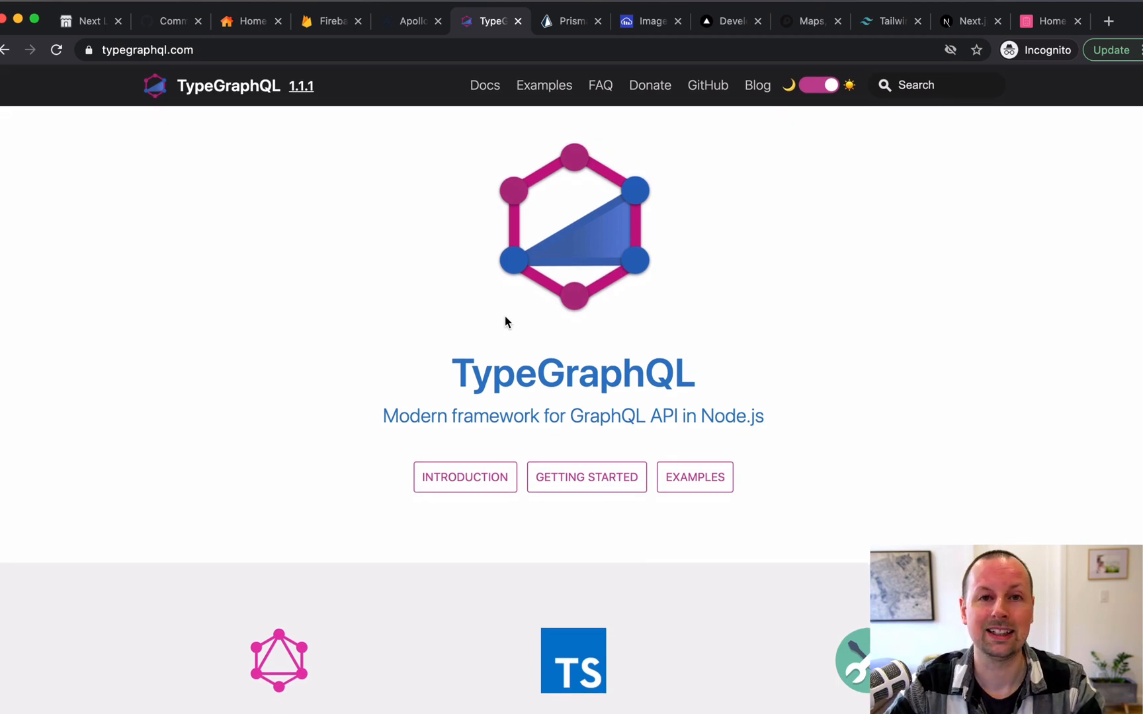
{"action": "mouse_move", "coordinate": [298, 435]}
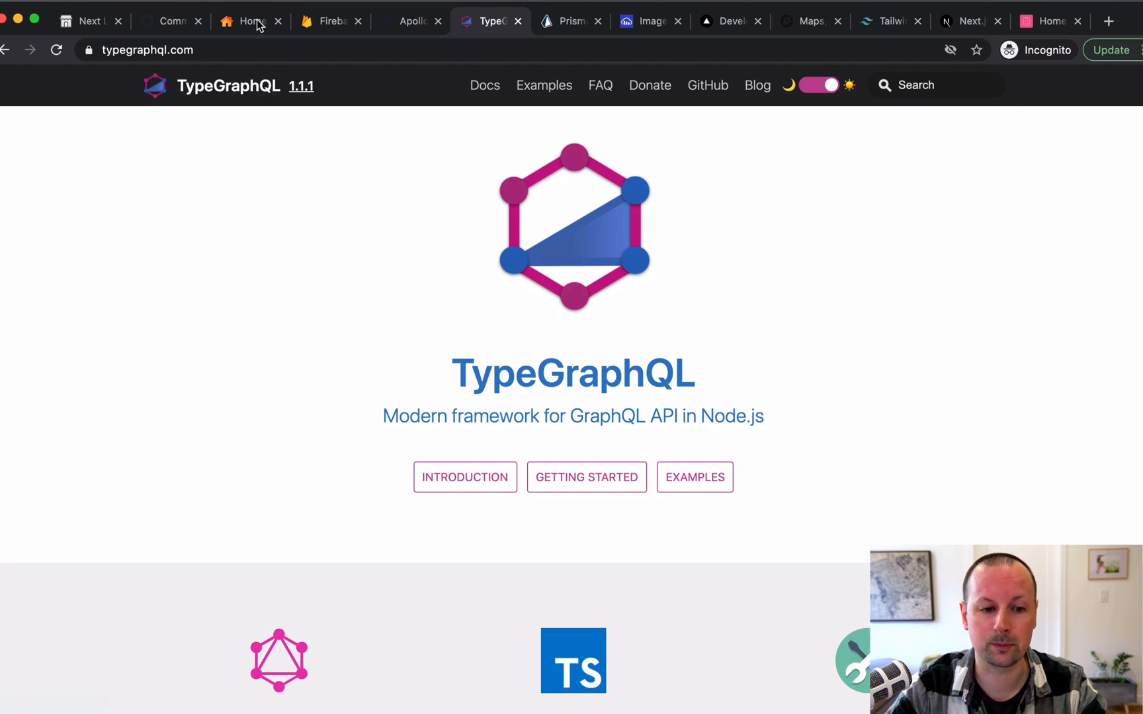
Switch back to the Home Sweet Home tab with Toronto listings beside the map.
{"action": "left_click", "coordinate": [250, 21]}
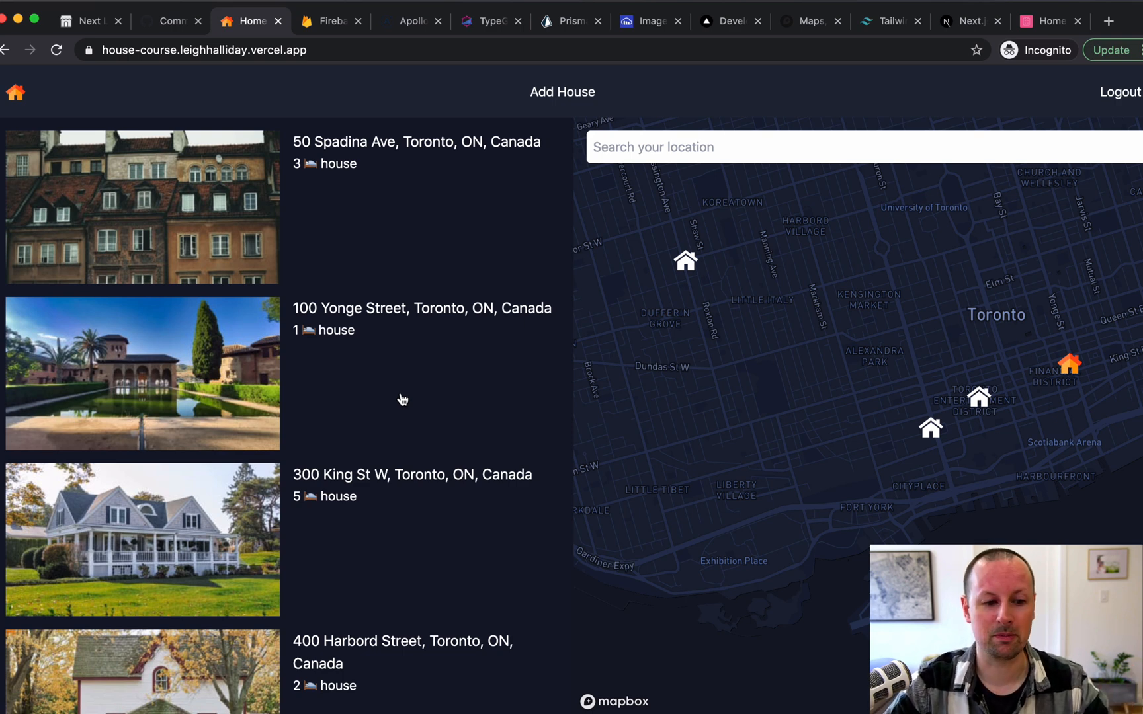
{"action": "mouse_move", "coordinate": [318, 438]}
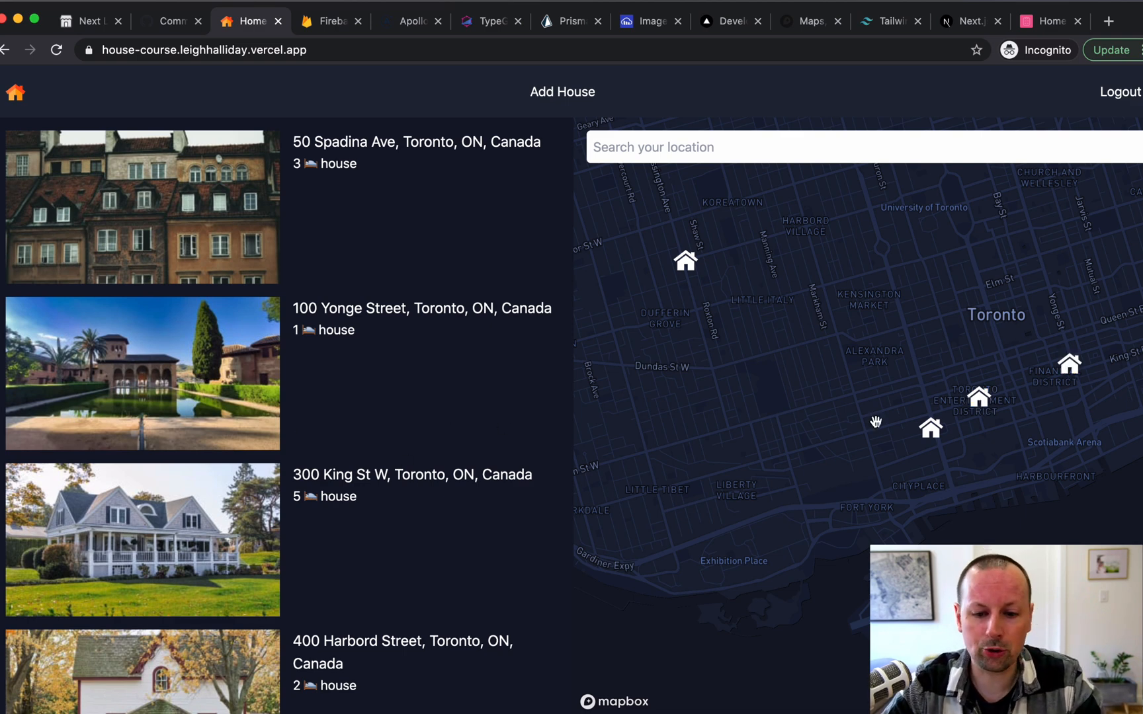
{"action": "mouse_move", "coordinate": [785, 314]}
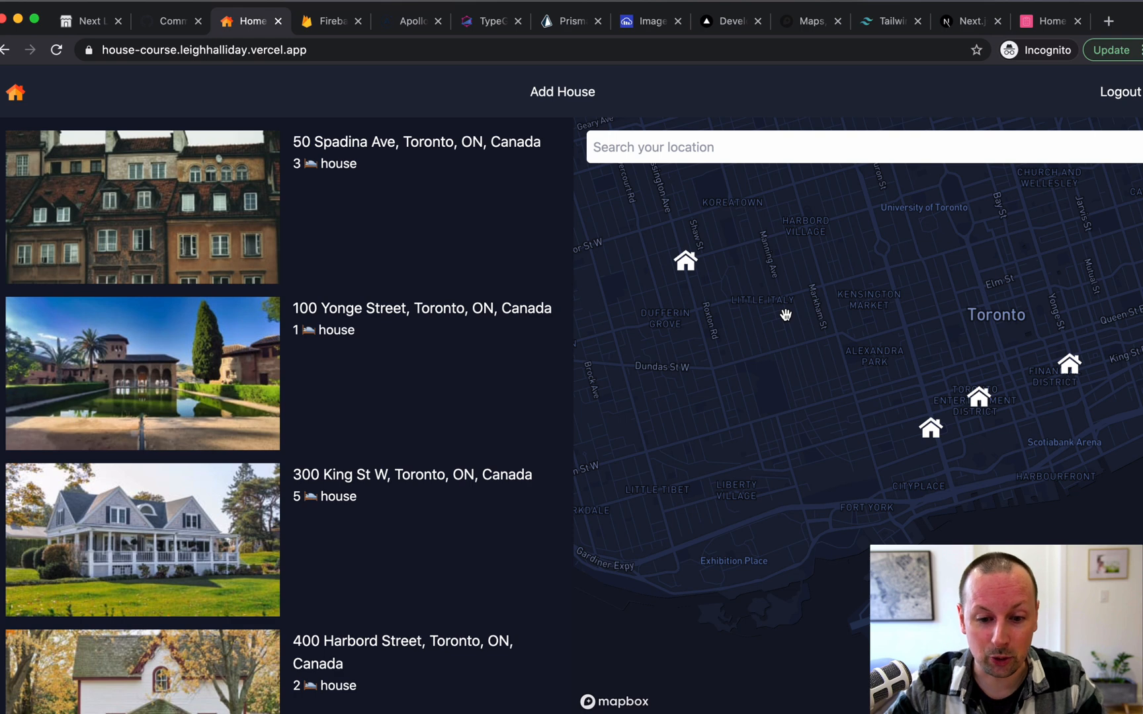
{"action": "mouse_move", "coordinate": [723, 181]}
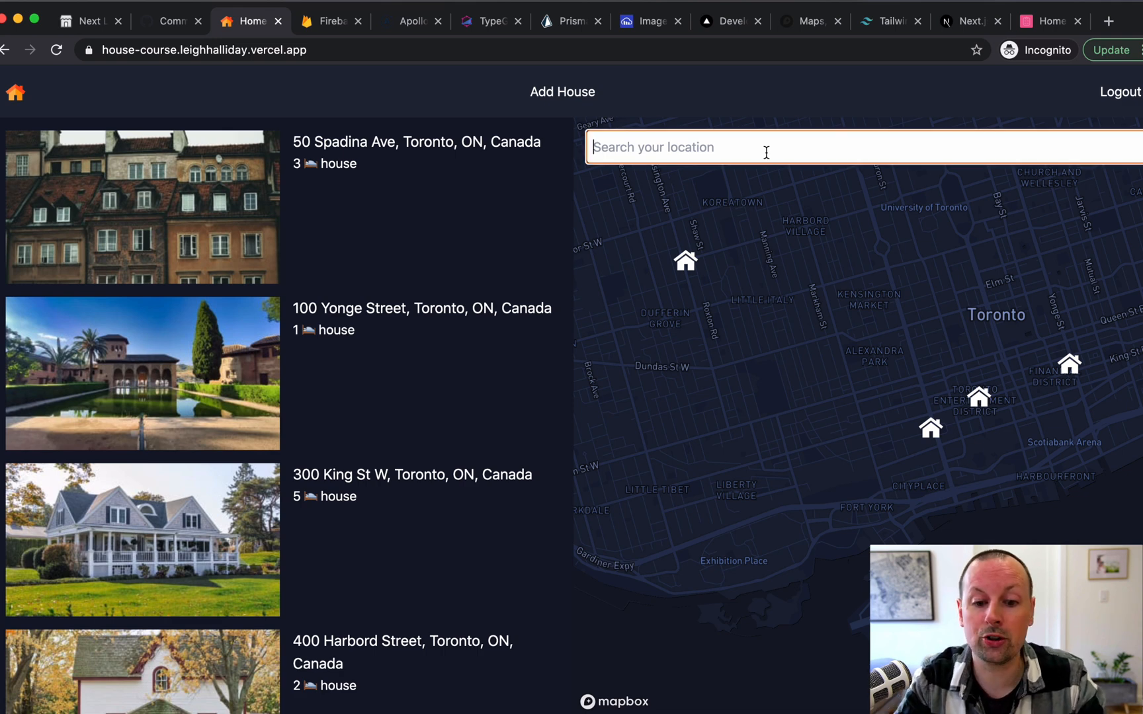
Search 'kingstn' then 'toronto' to restore Toronto listings, and switch to the Prisma site.
{"action": "type", "text": "kingstn"}
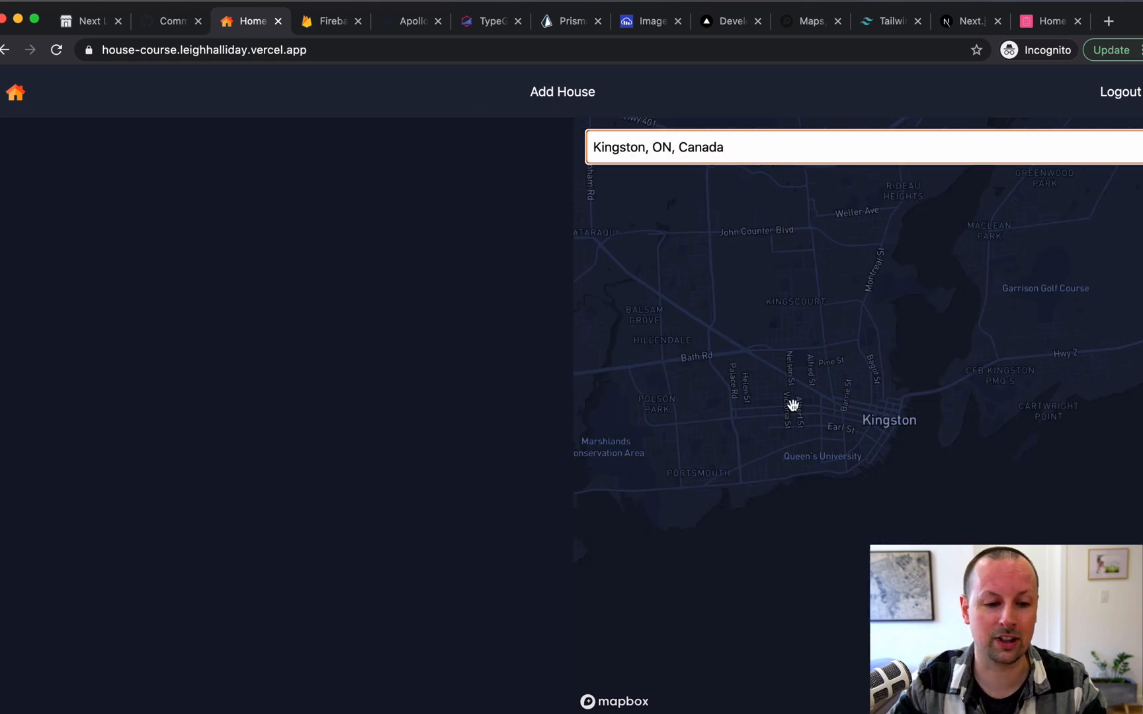
{"action": "type", "text": "toronto"}
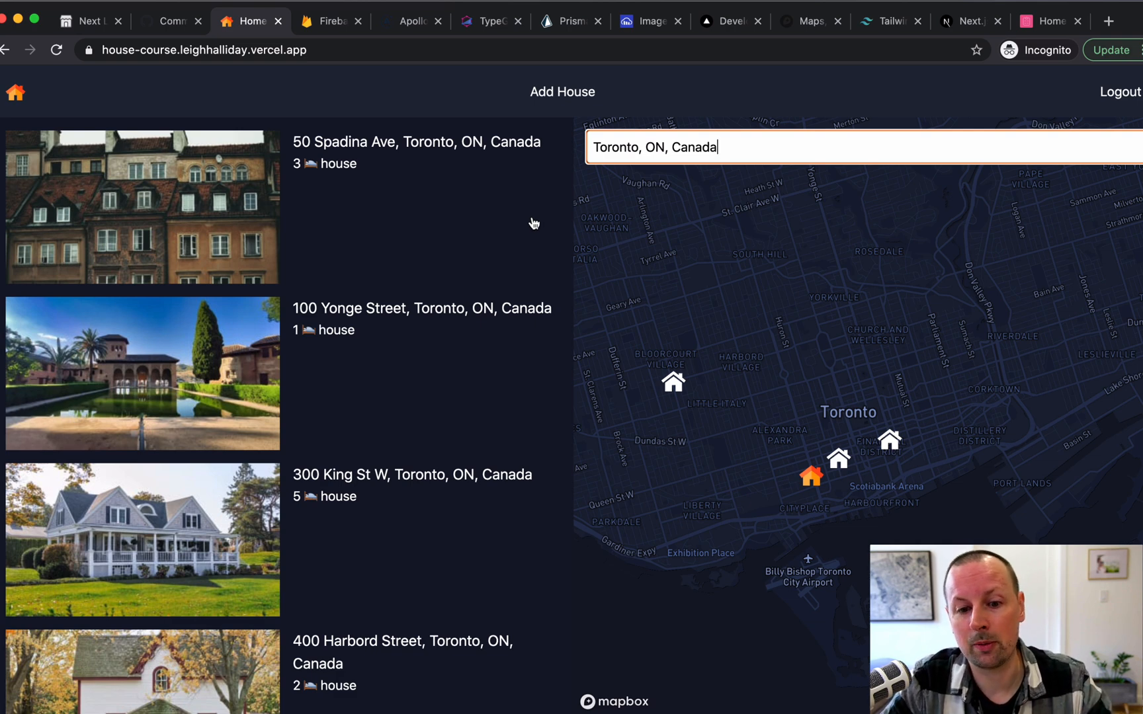
{"action": "left_click", "coordinate": [566, 22]}
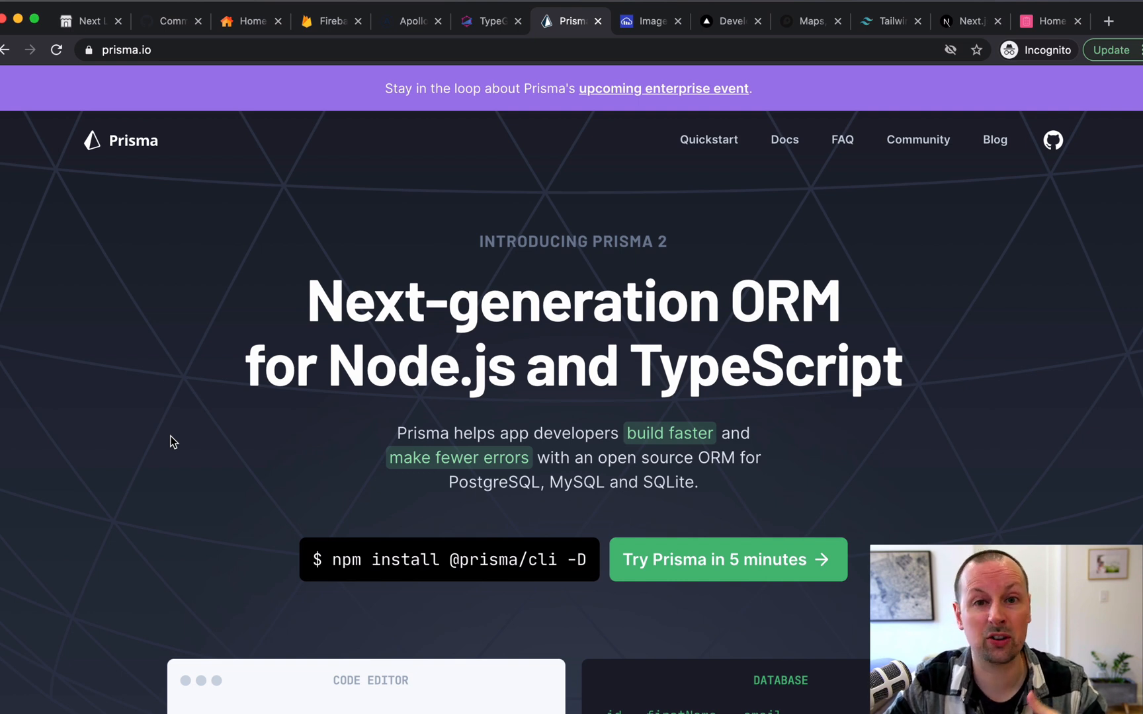
{"action": "mouse_move", "coordinate": [390, 315]}
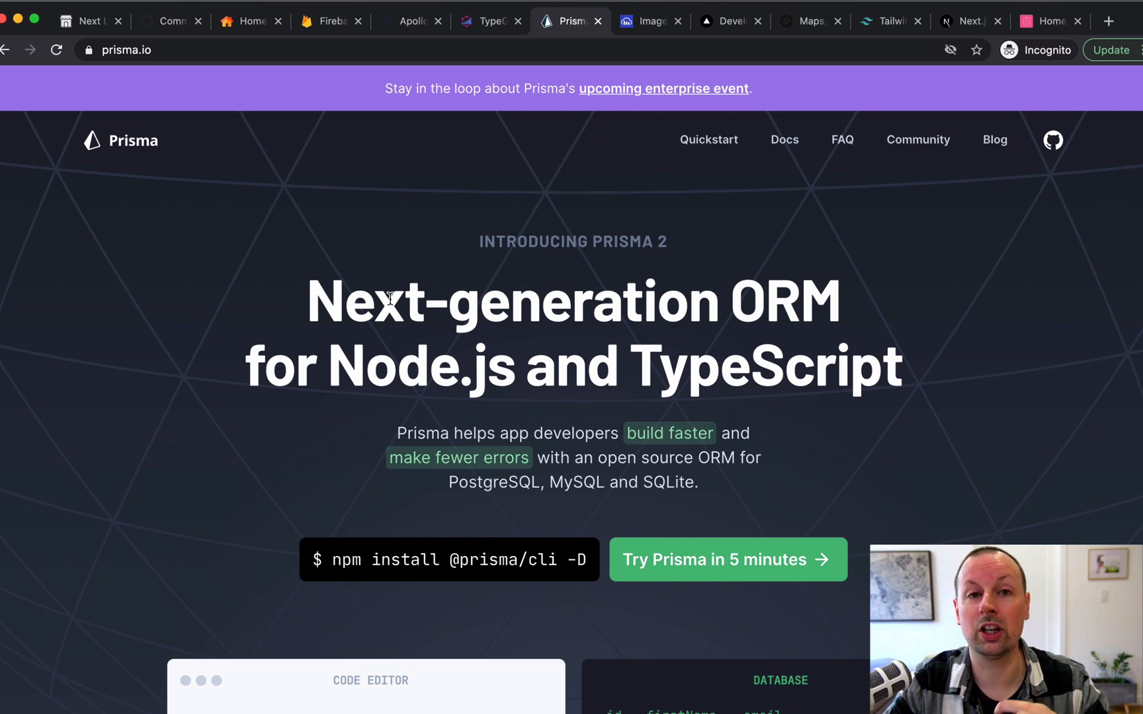
View the TypeGraphQL homepage, then return to the Home Sweet Home listings.
{"action": "left_click", "coordinate": [489, 21]}
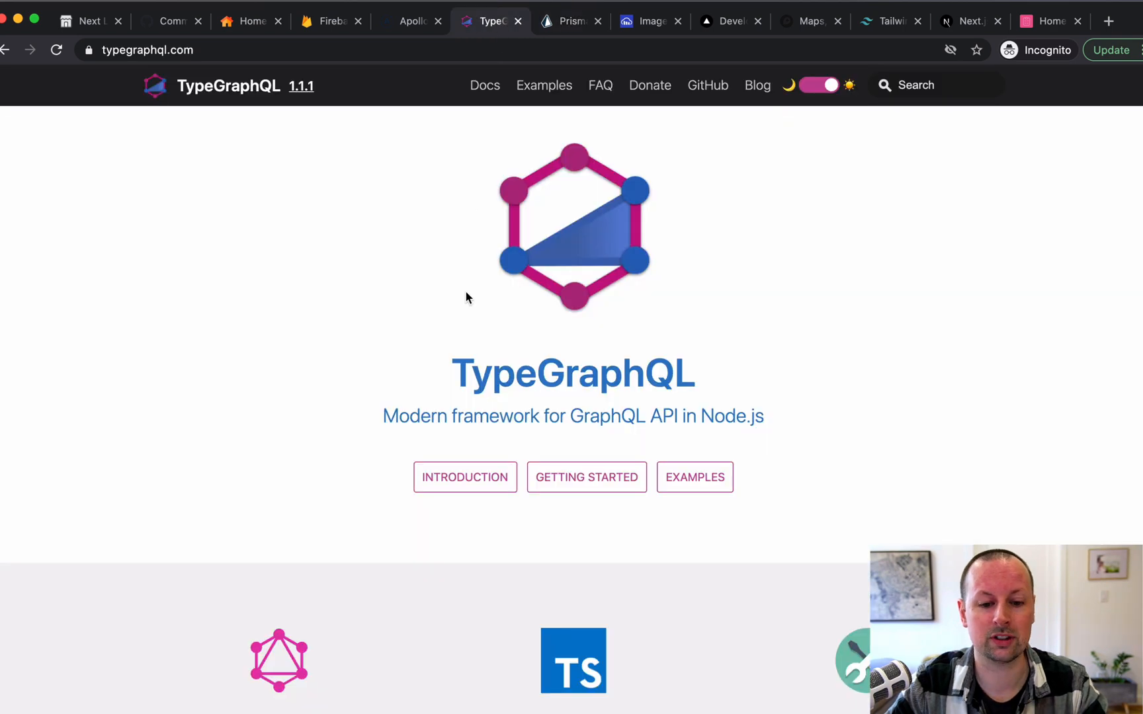
{"action": "left_click", "coordinate": [250, 20]}
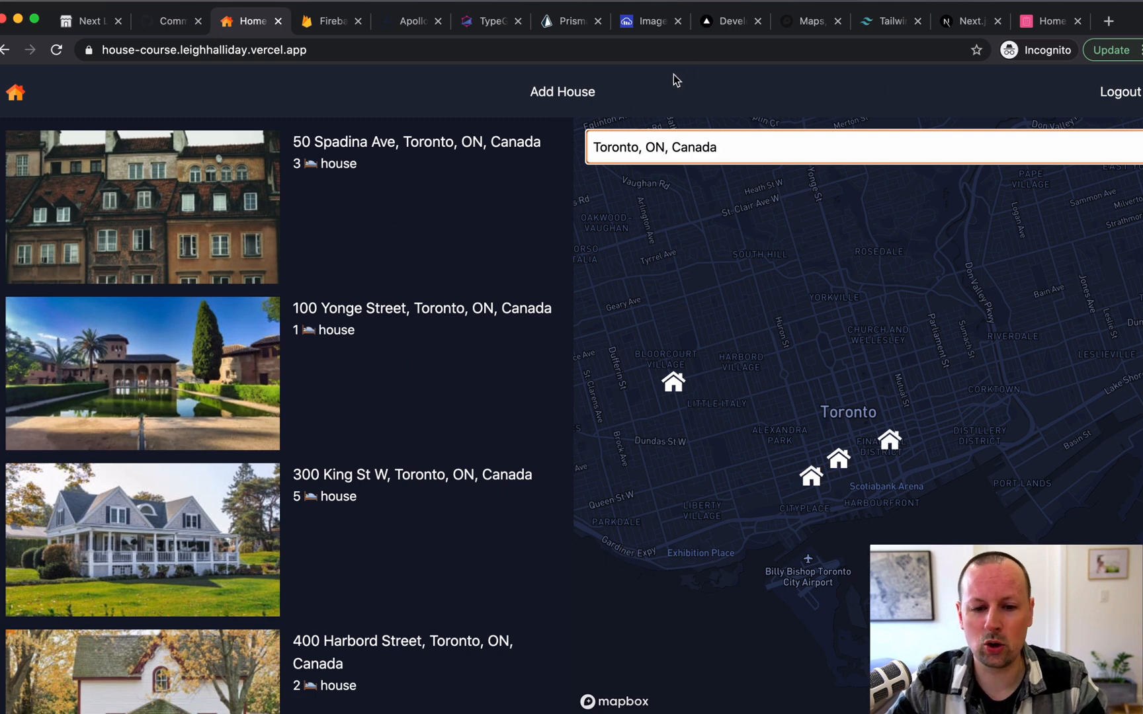
{"action": "mouse_move", "coordinate": [716, 57]}
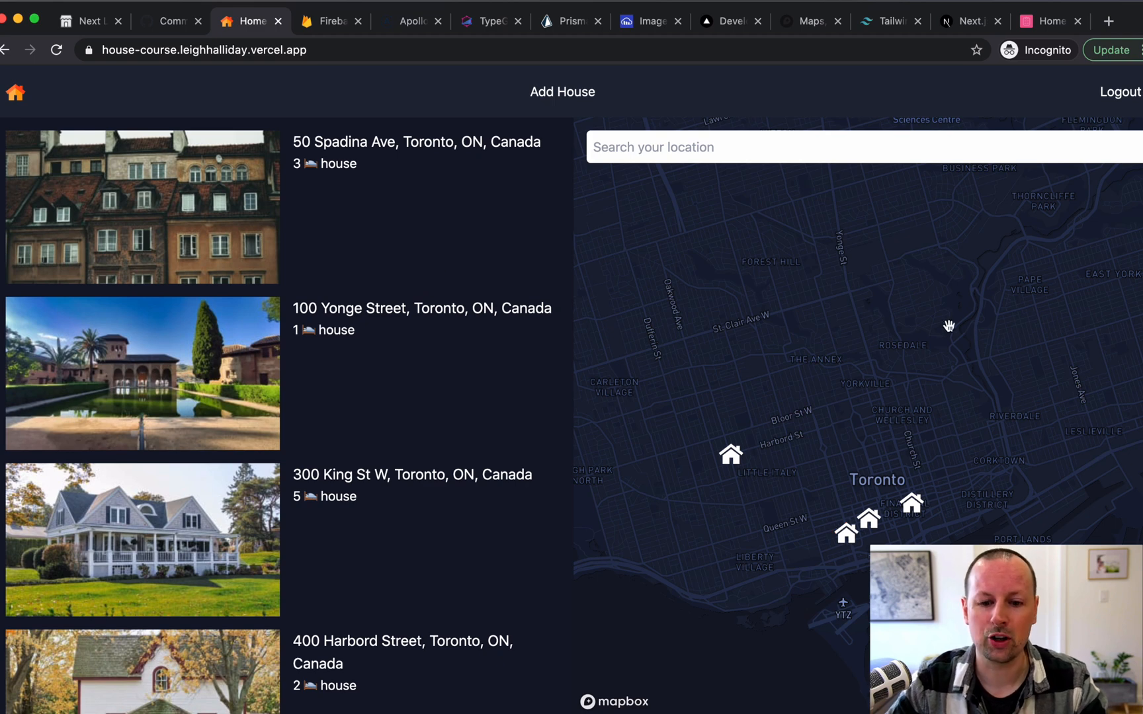
{"action": "mouse_move", "coordinate": [885, 375]}
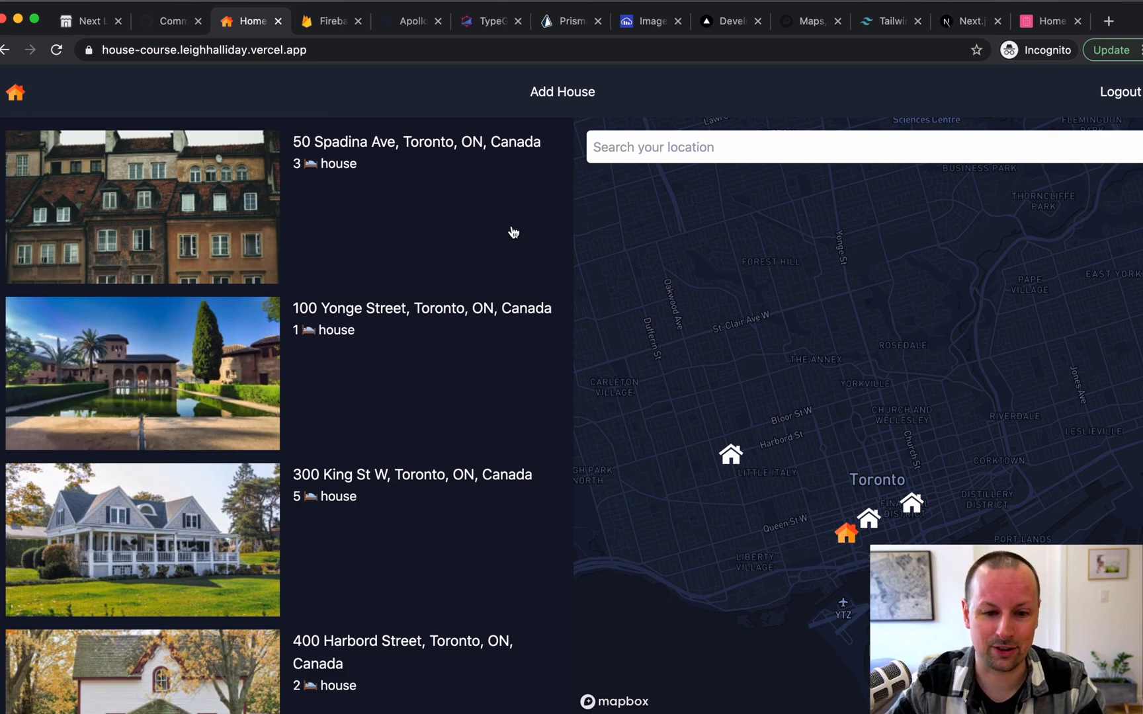
Log out of Home Sweet Home from the header.
{"action": "left_click", "coordinate": [1122, 91]}
{"action": "type", "text": "/houses/add"}
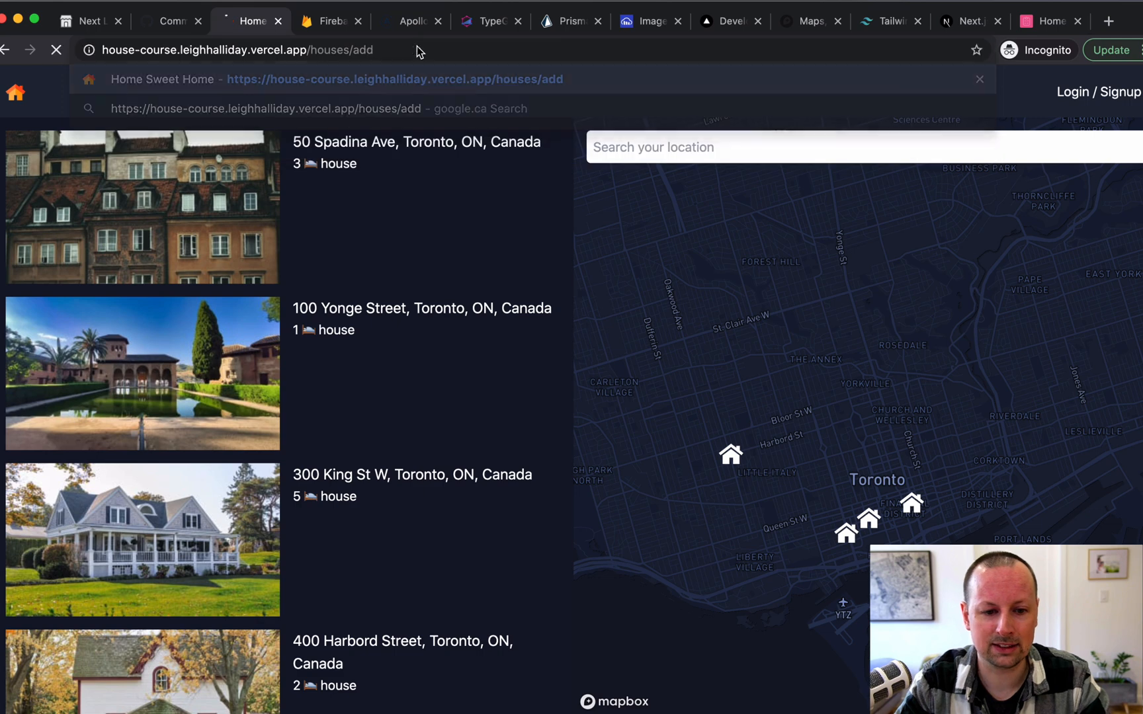
Request the add-house page, fill the saved email on the sign-in redirect and continue to the password step.
{"action": "left_click", "coordinate": [1098, 91]}
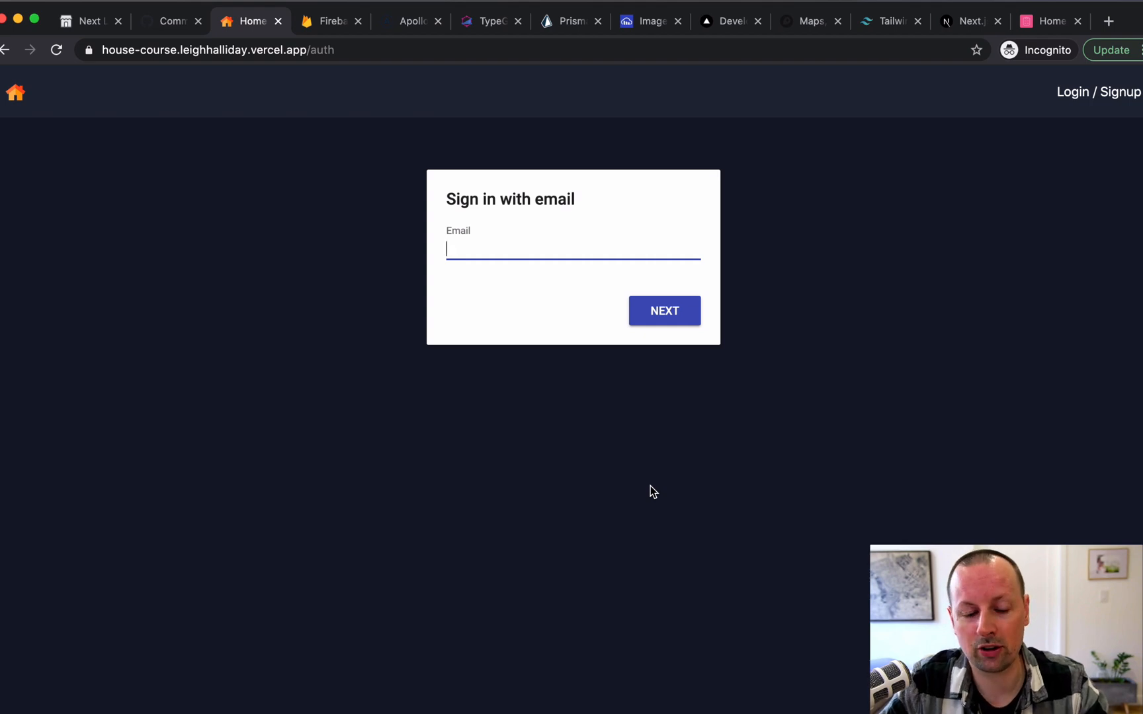
{"action": "mouse_move", "coordinate": [777, 517]}
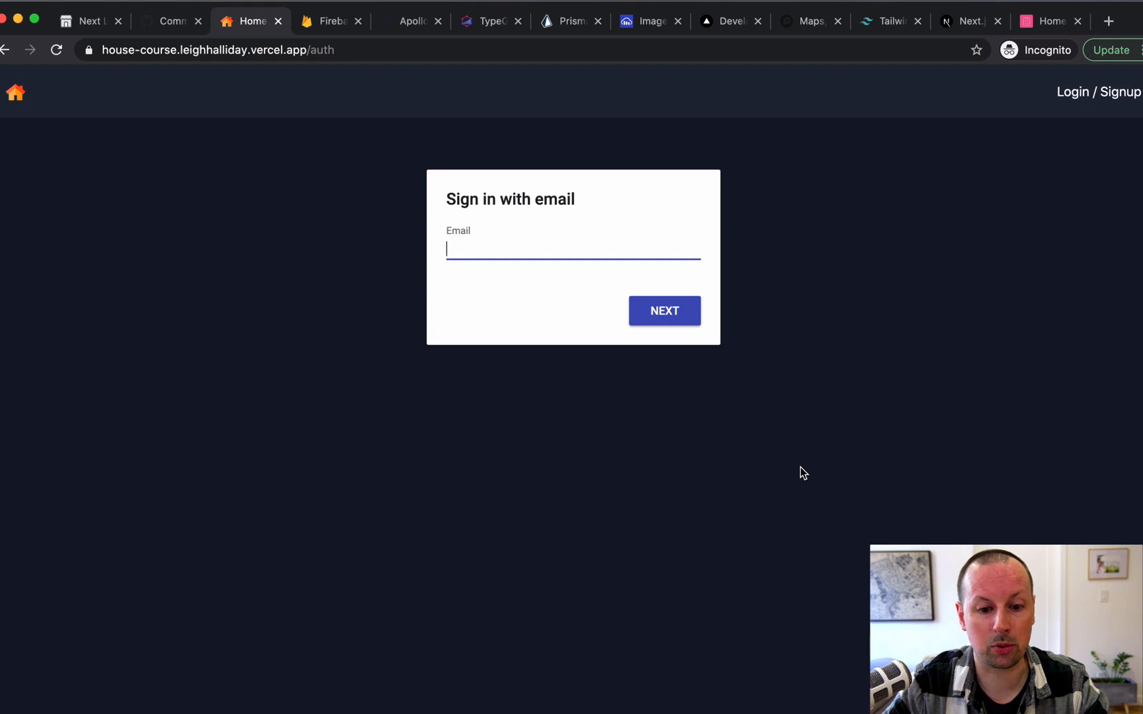
{"action": "mouse_move", "coordinate": [743, 425]}
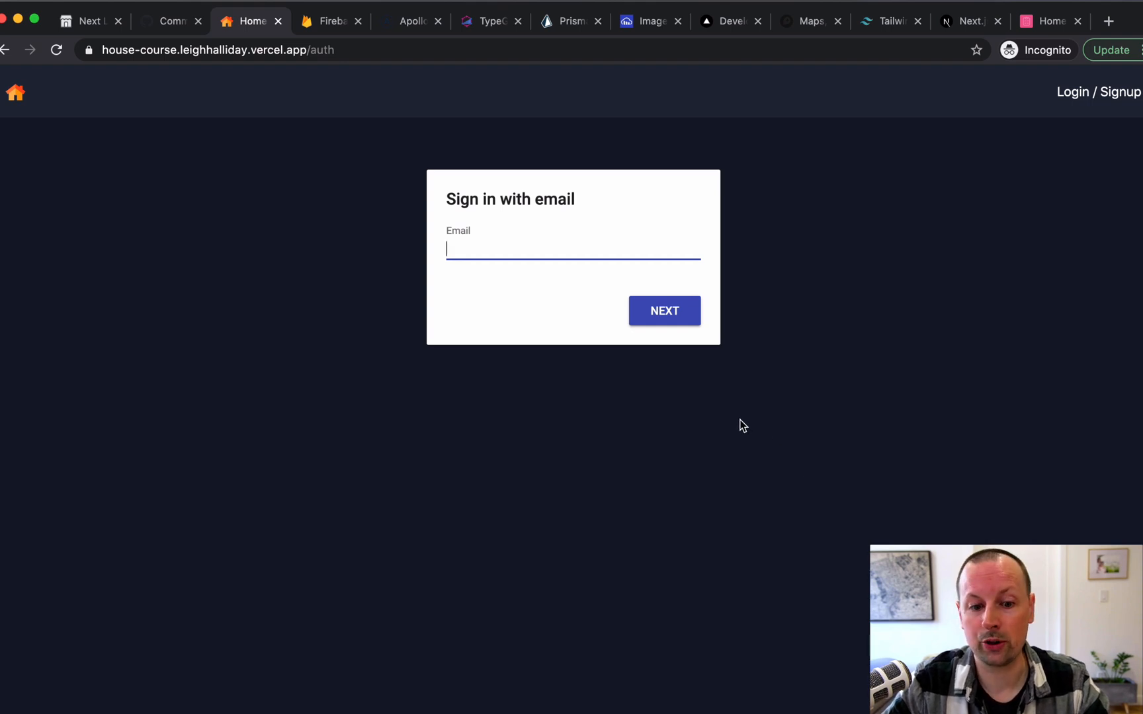
{"action": "type", "text": "le"}
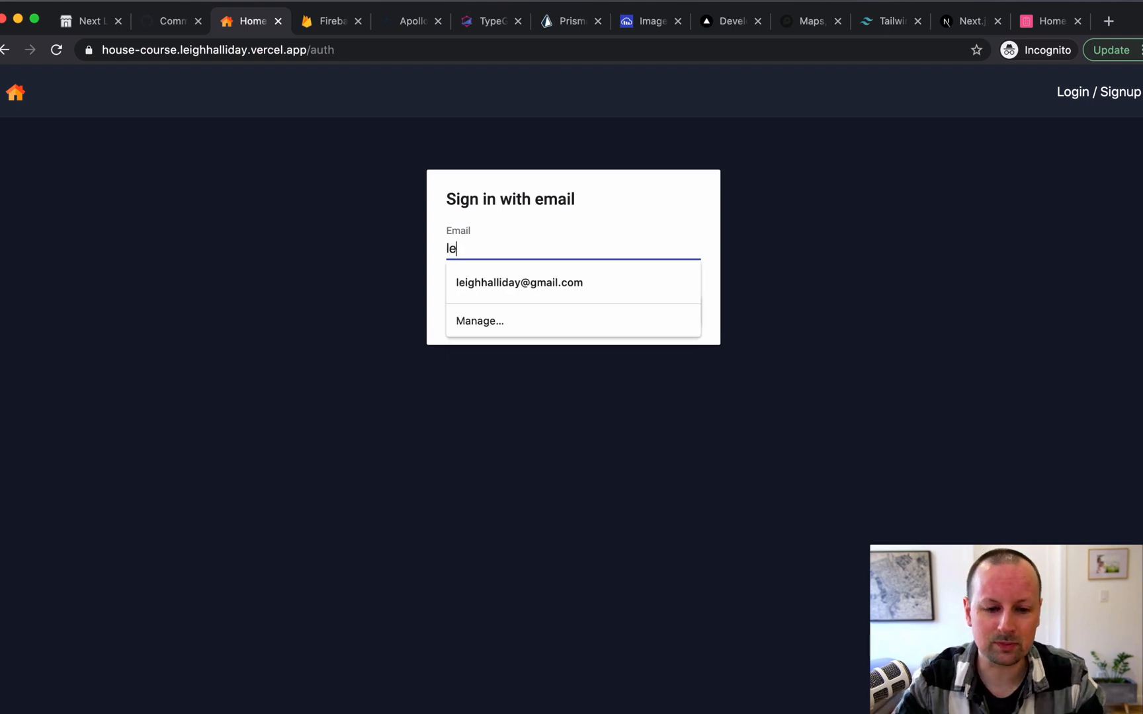
{"action": "left_click", "coordinate": [519, 282]}
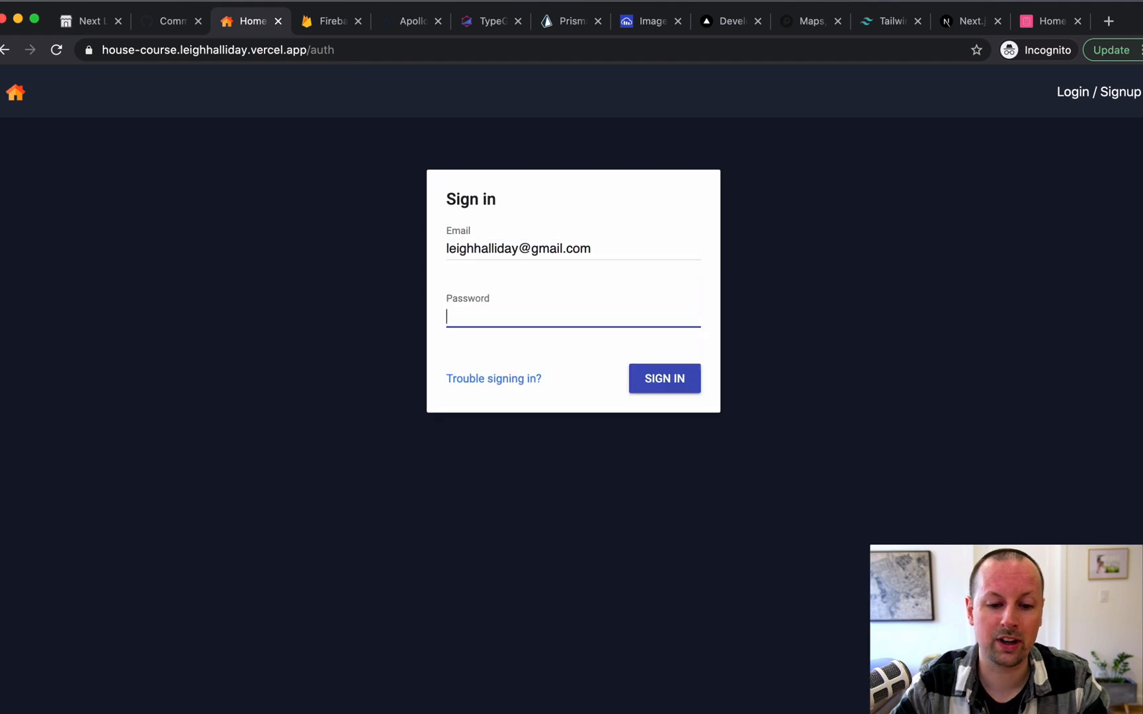
{"action": "left_click", "coordinate": [330, 21]}
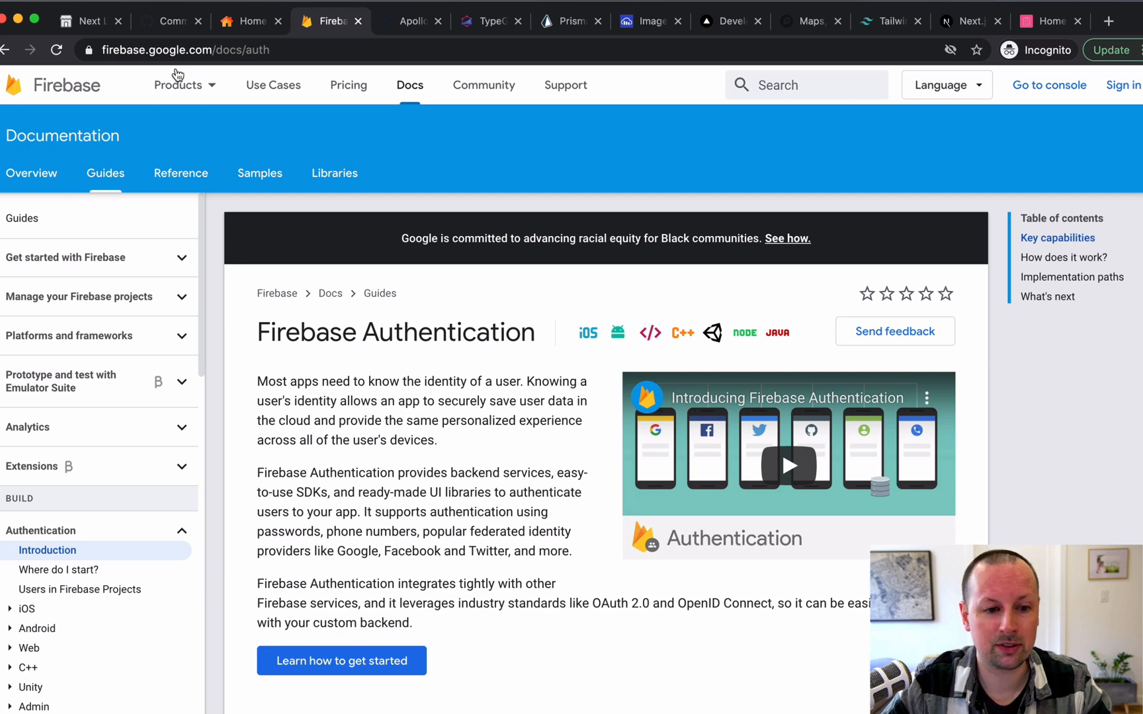
Return from the Firebase docs to the Home Sweet Home sign-in page.
{"action": "left_click", "coordinate": [249, 21]}
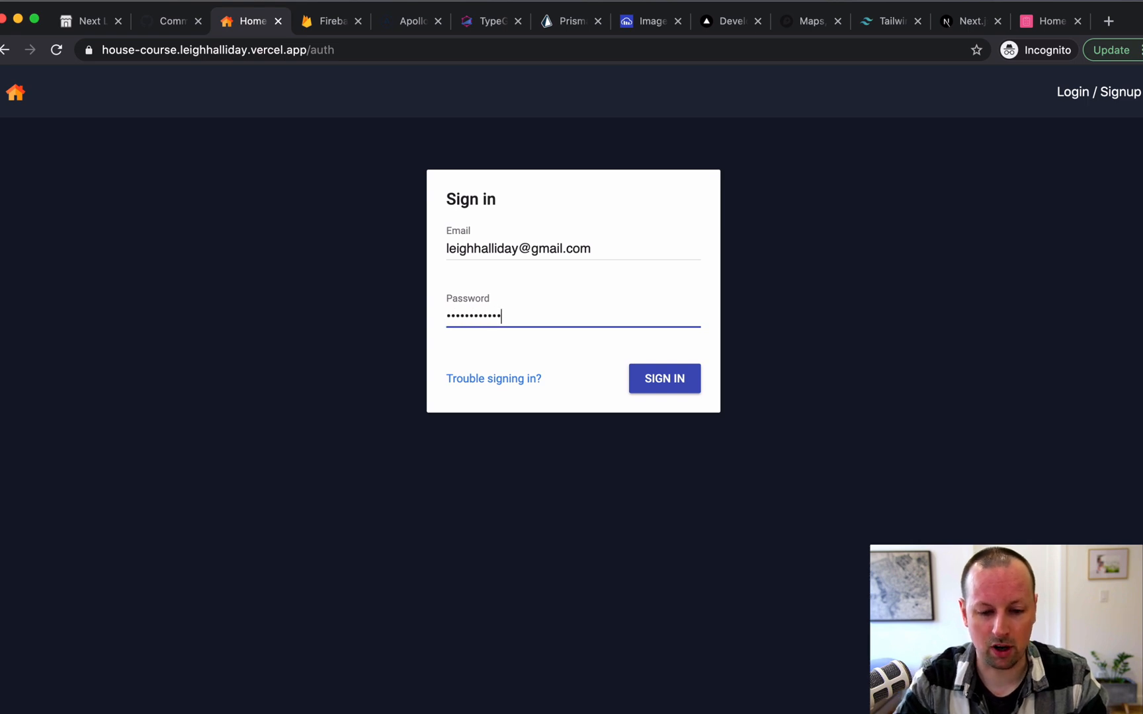
Submit the sign-in credentials and open the Add a New House form.
{"action": "left_click", "coordinate": [665, 378]}
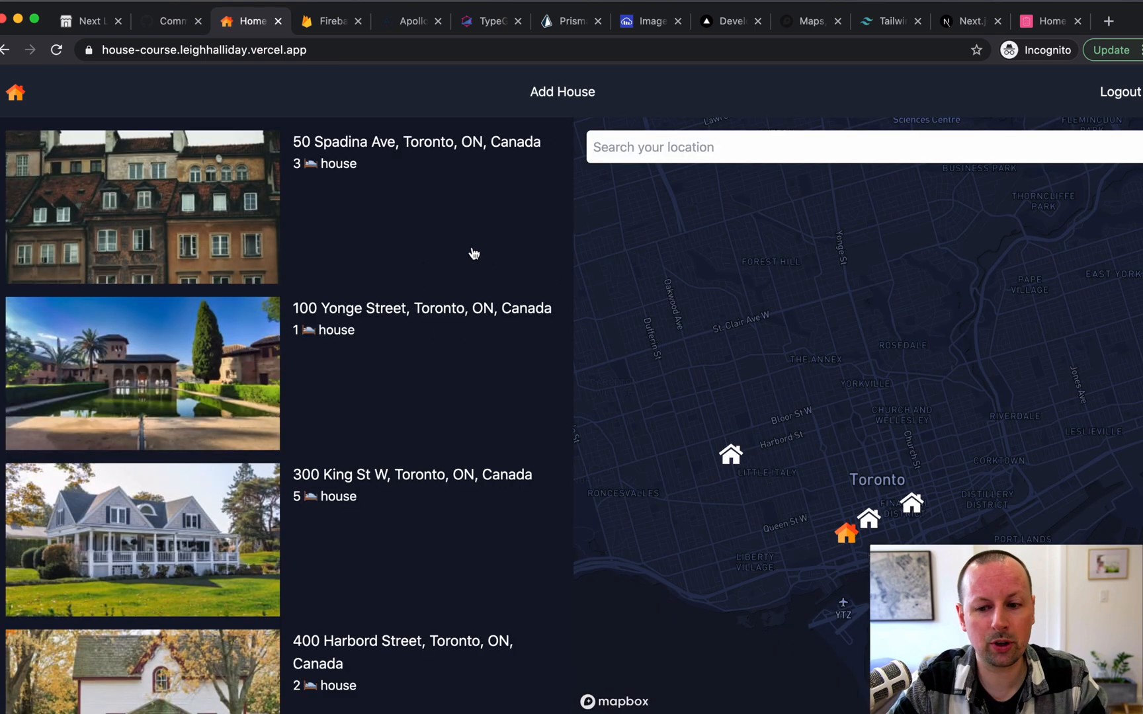
{"action": "left_click", "coordinate": [562, 92]}
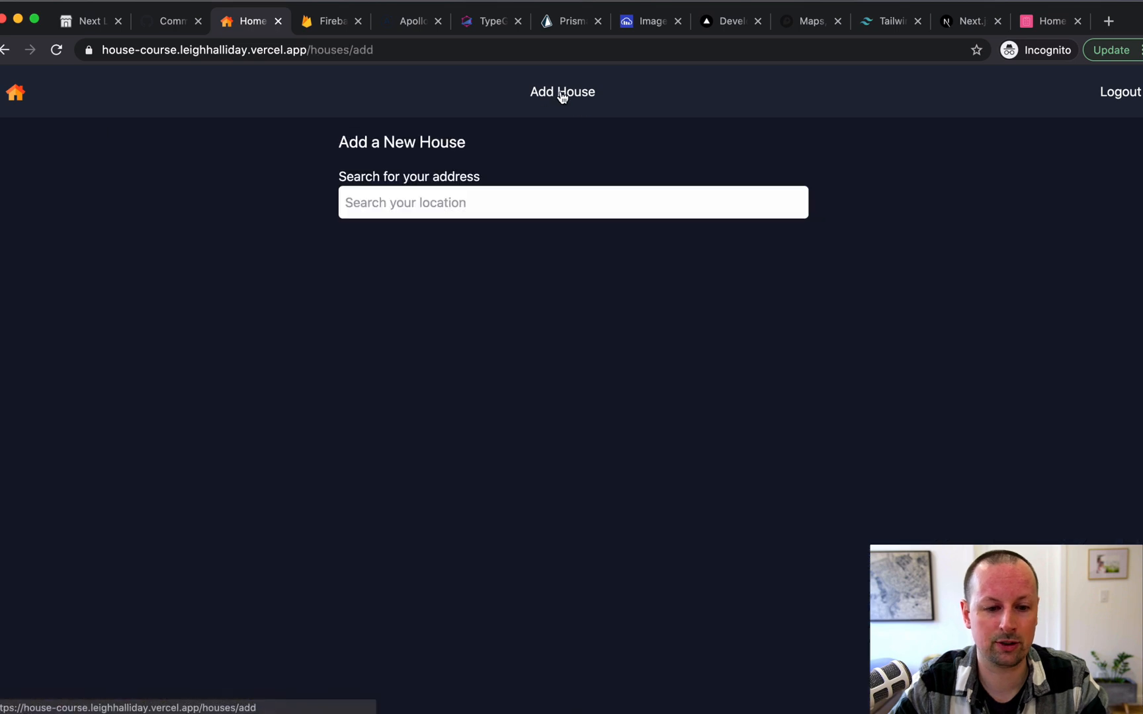
{"action": "mouse_move", "coordinate": [363, 438]}
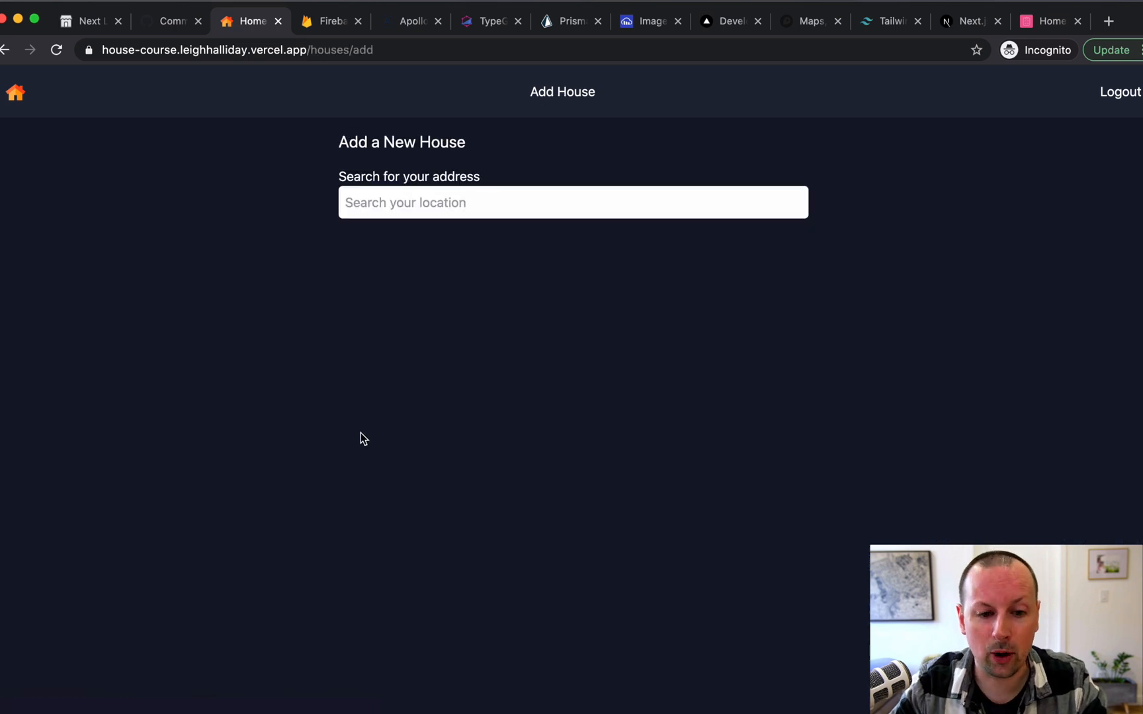
{"action": "mouse_move", "coordinate": [530, 227]}
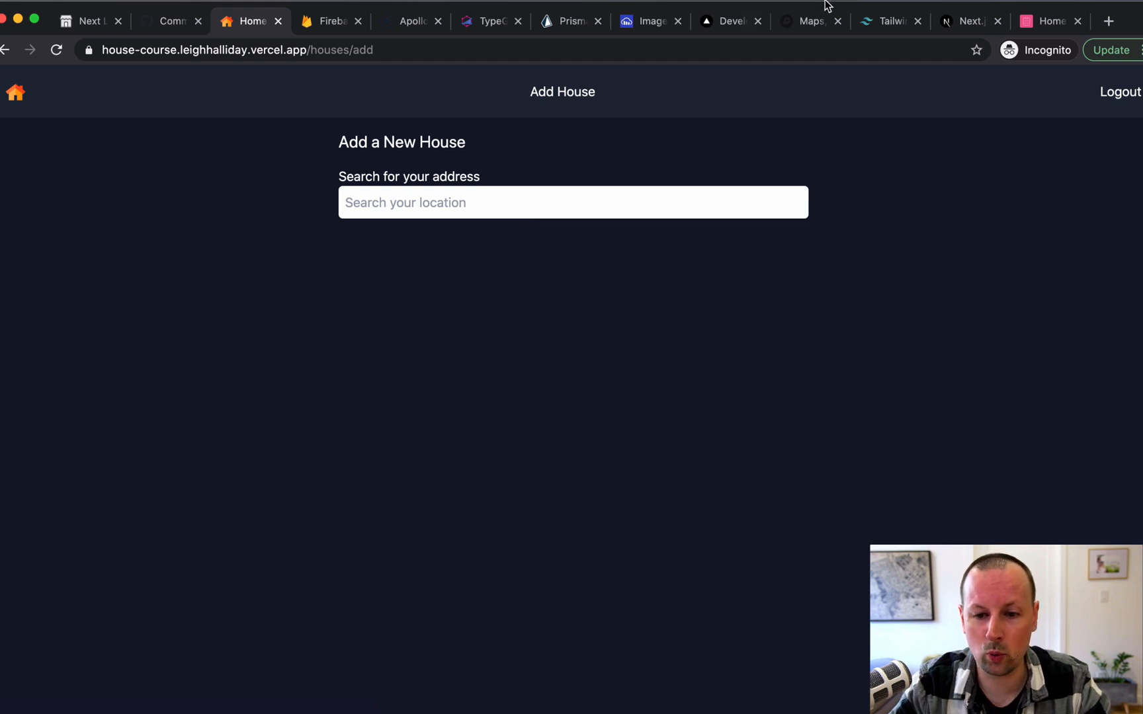
Switch to the React Hook Form website tab.
{"action": "left_click", "coordinate": [1046, 20]}
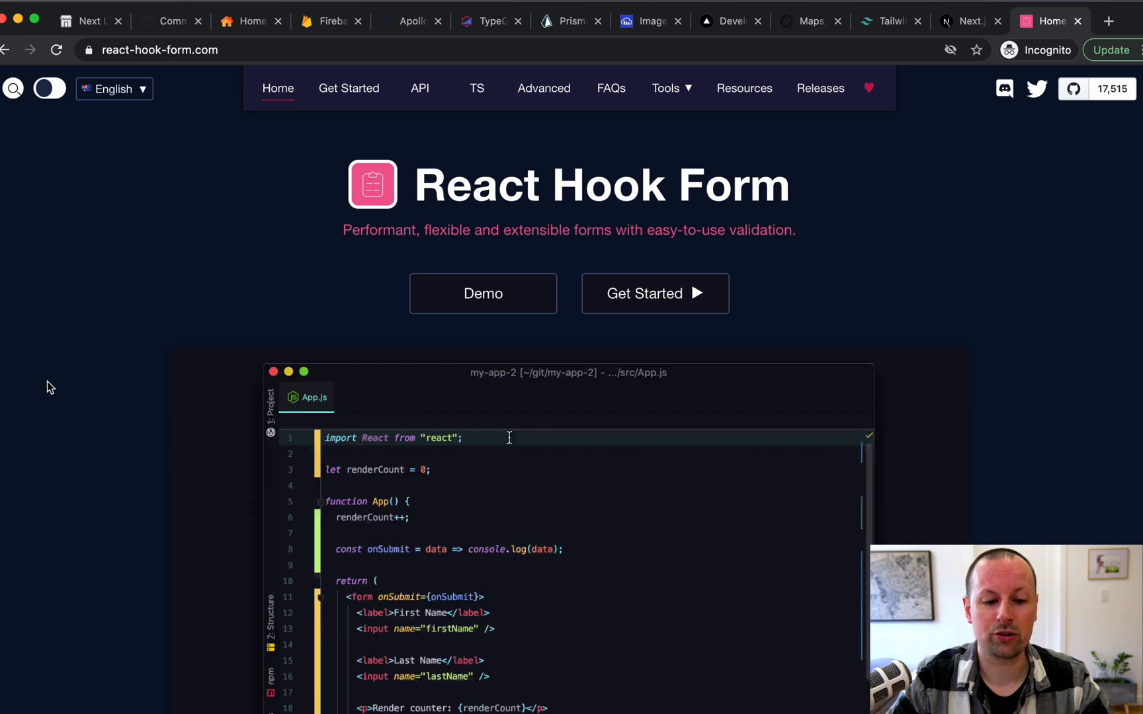
{"action": "mouse_move", "coordinate": [183, 355]}
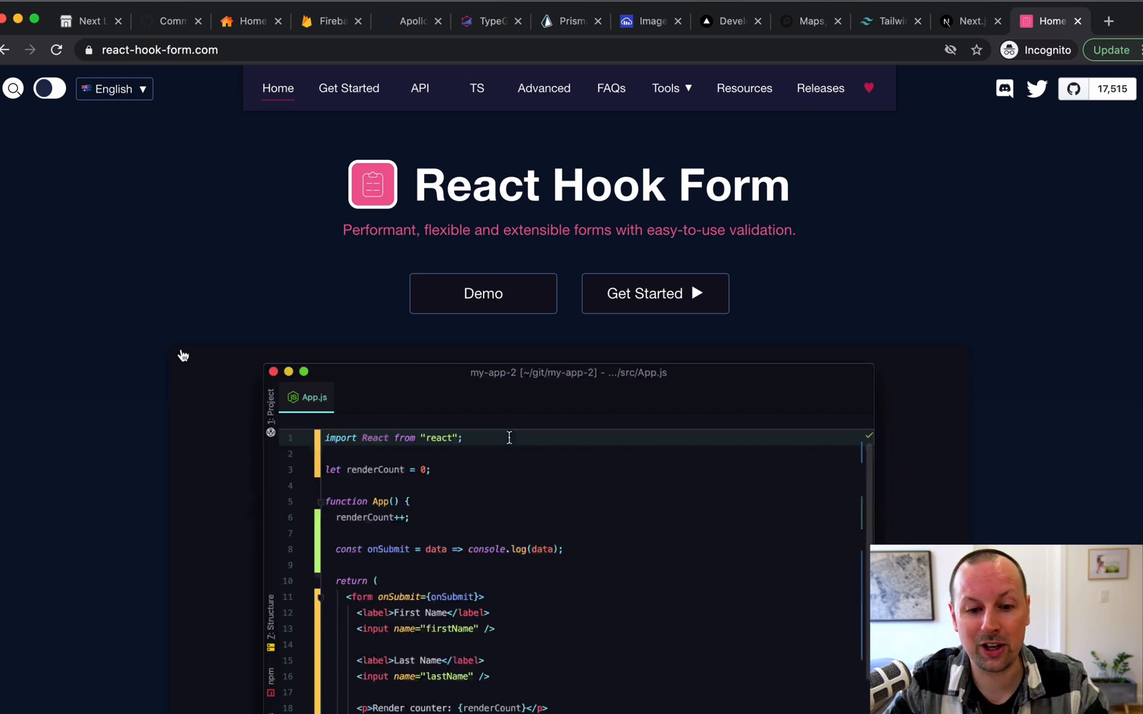
{"action": "mouse_move", "coordinate": [498, 157]}
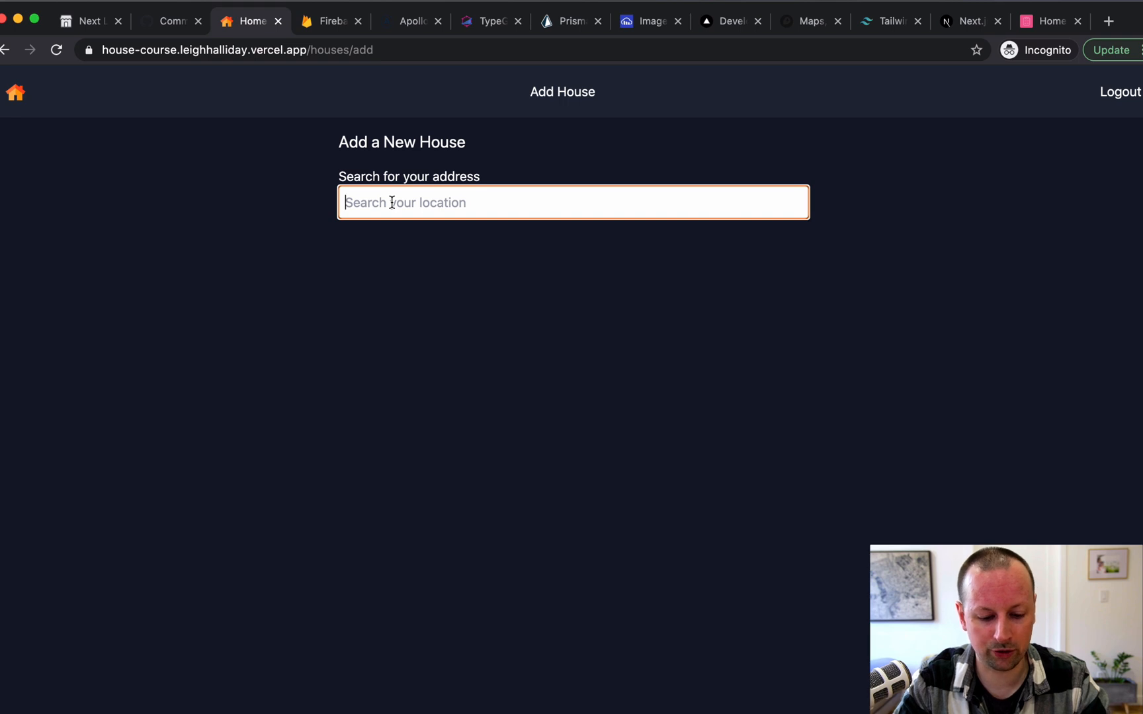
{"action": "type", "text": "500 yong st"}
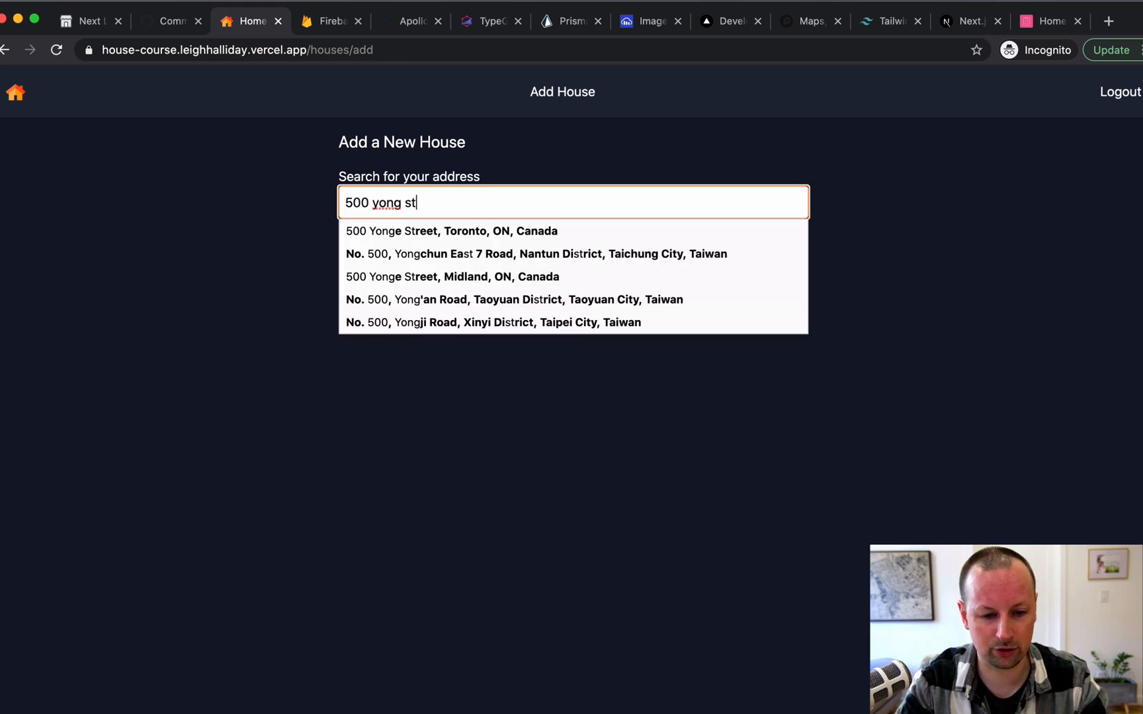
{"action": "left_click", "coordinate": [453, 231]}
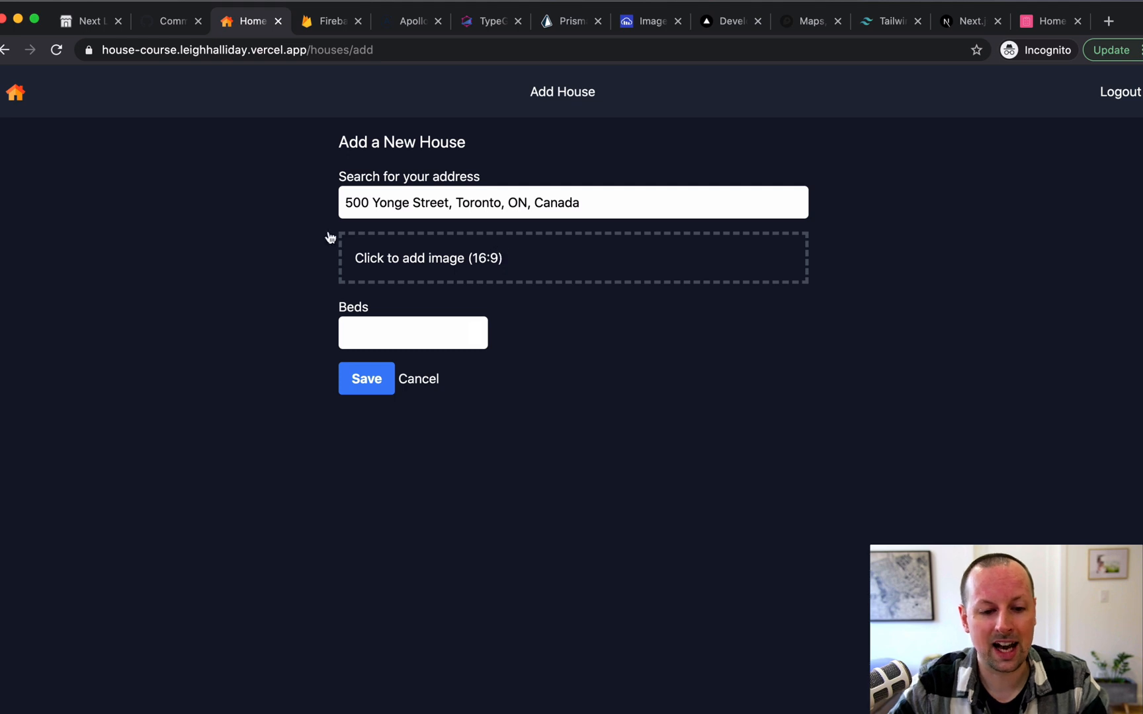
{"action": "left_click", "coordinate": [573, 258]}
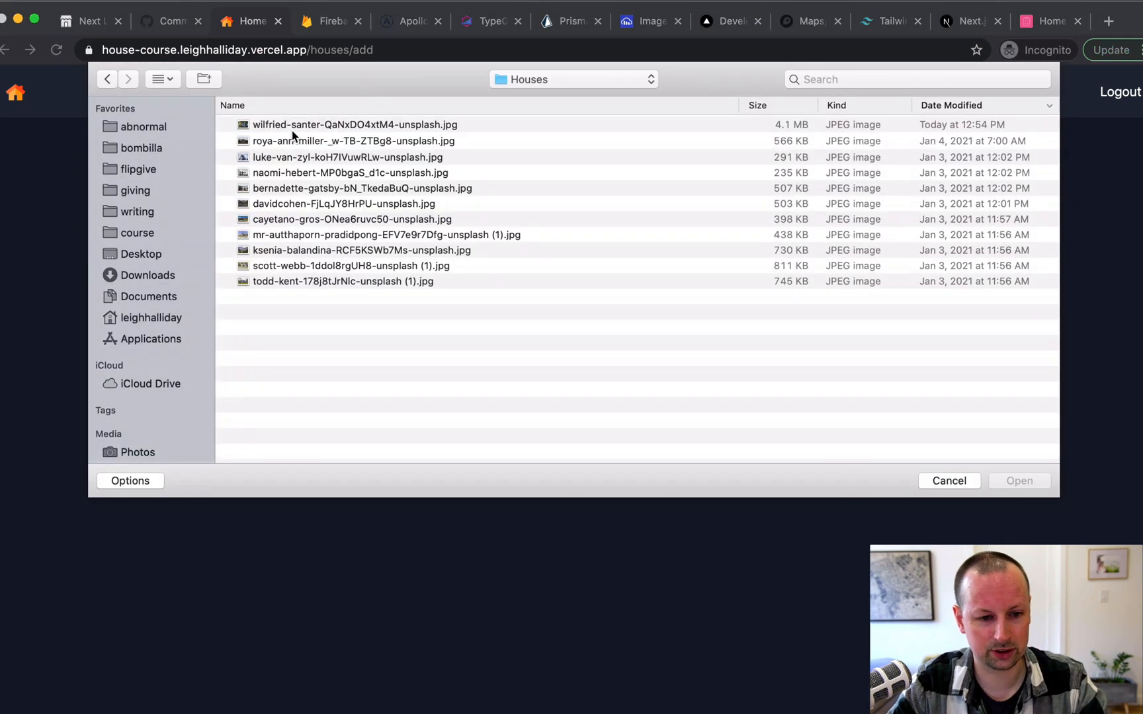
{"action": "left_click", "coordinate": [949, 480]}
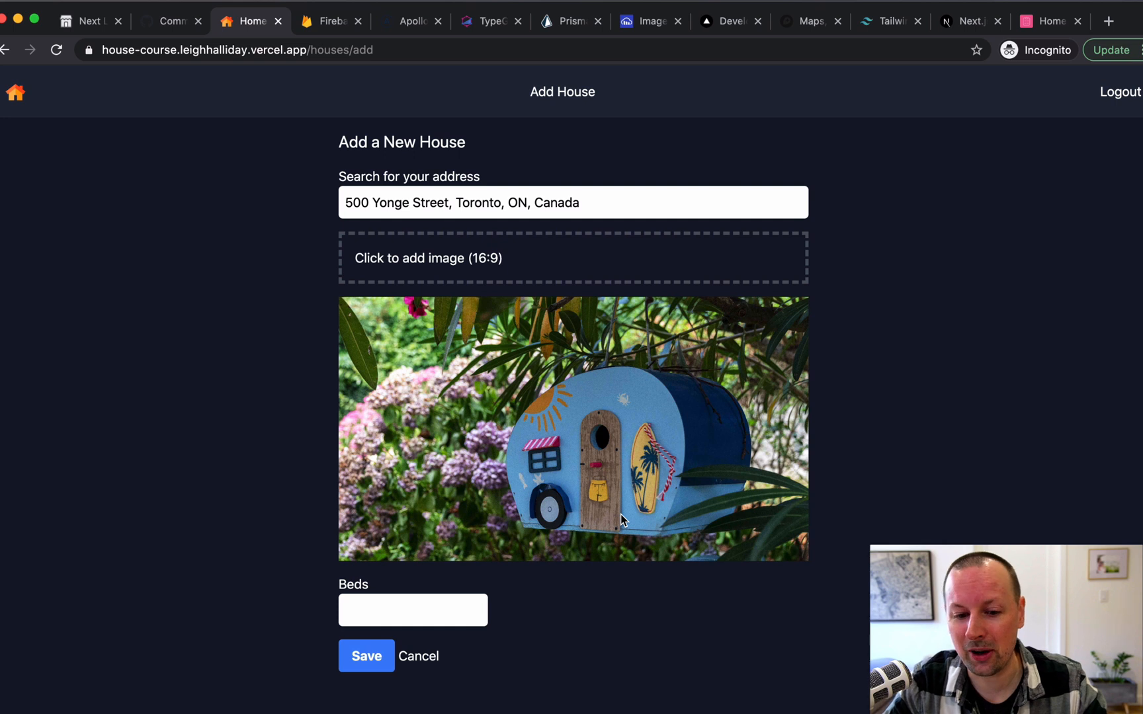
{"action": "mouse_move", "coordinate": [637, 486]}
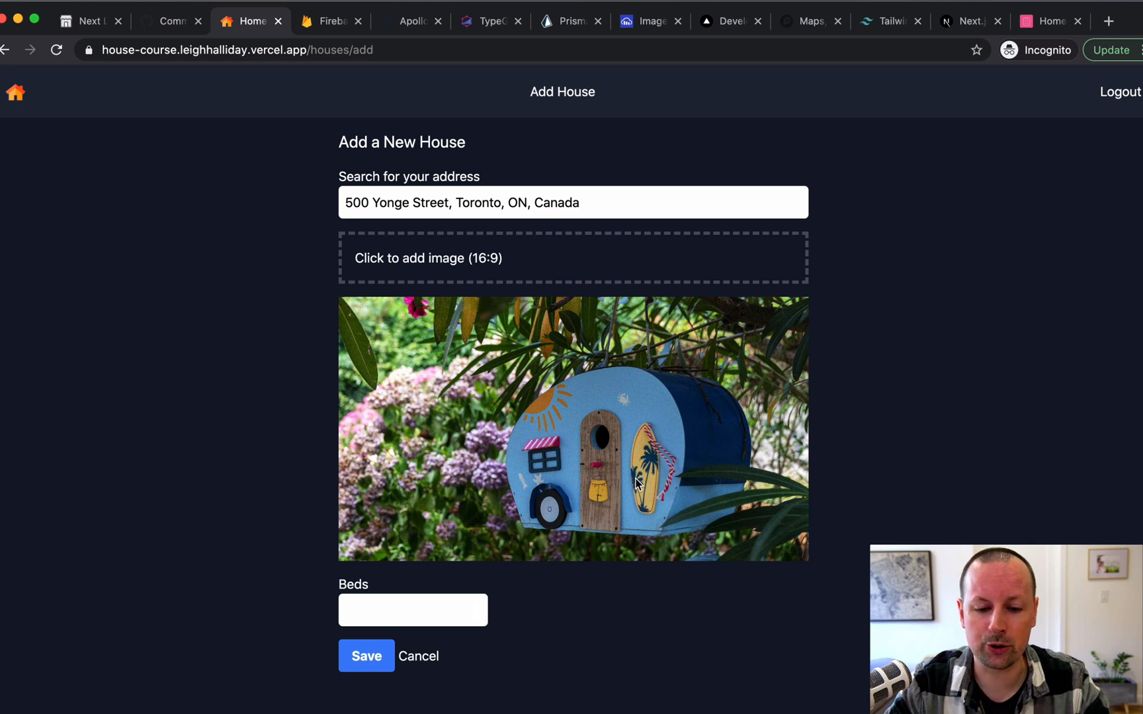
{"action": "mouse_move", "coordinate": [575, 492]}
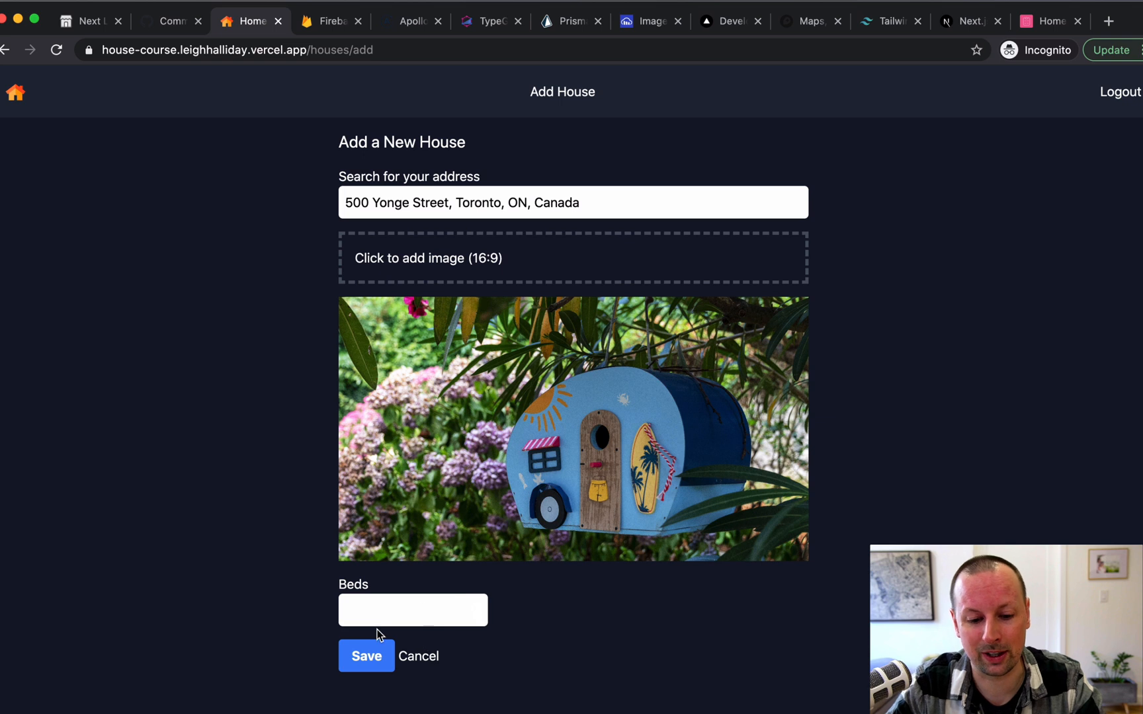
{"action": "mouse_move", "coordinate": [319, 630]}
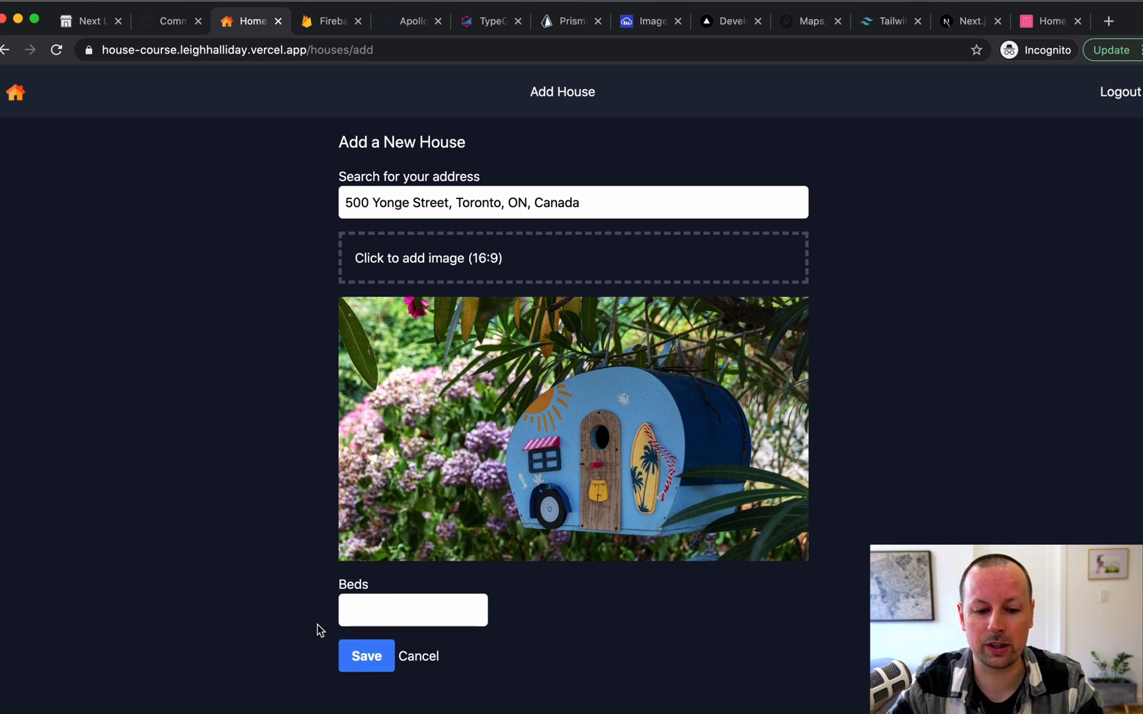
{"action": "mouse_move", "coordinate": [408, 642]}
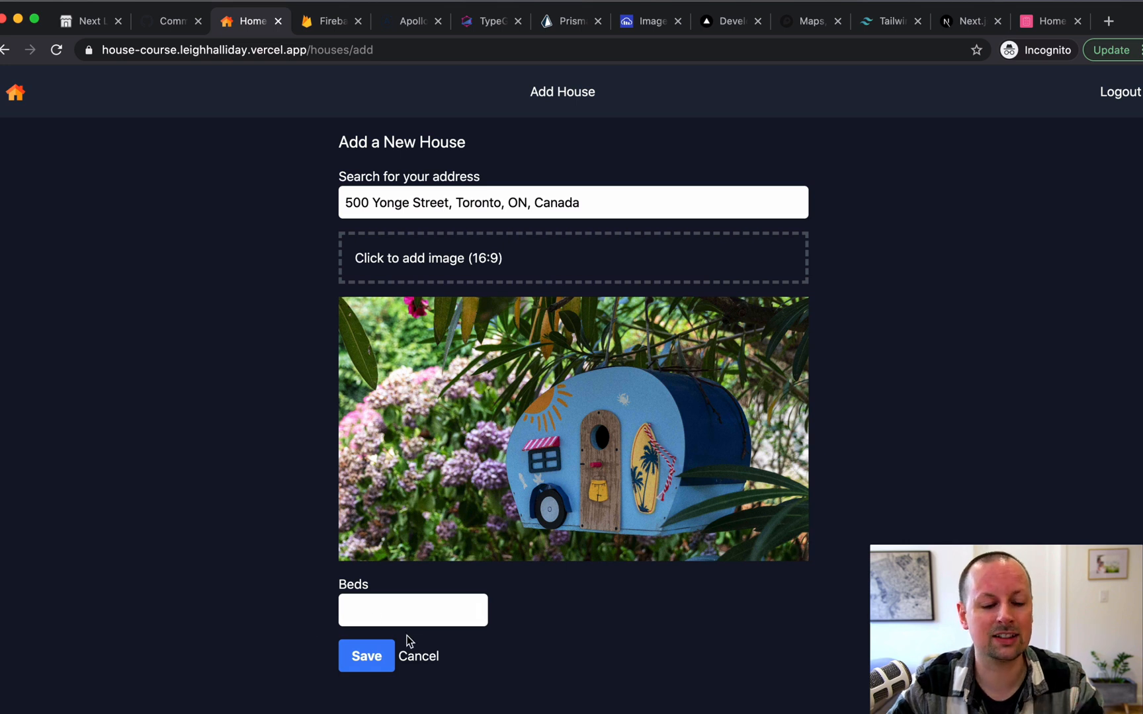
Enter 1 bed and save the new house listing.
{"action": "left_click", "coordinate": [408, 610]}
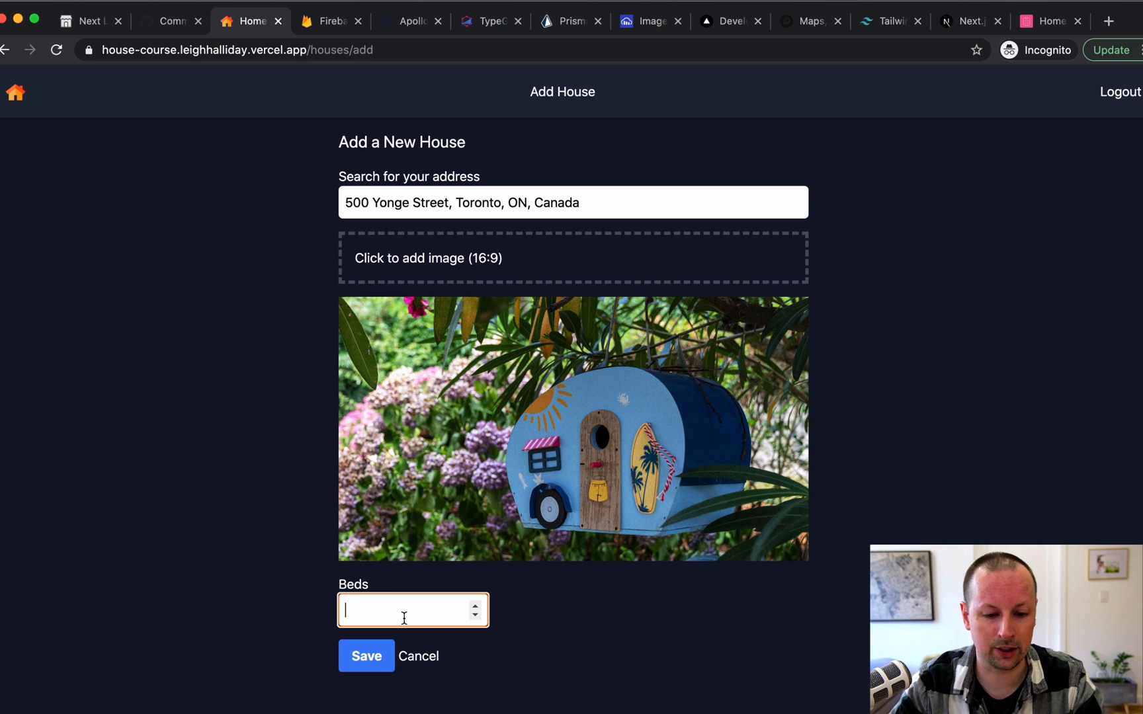
{"action": "type", "text": "1"}
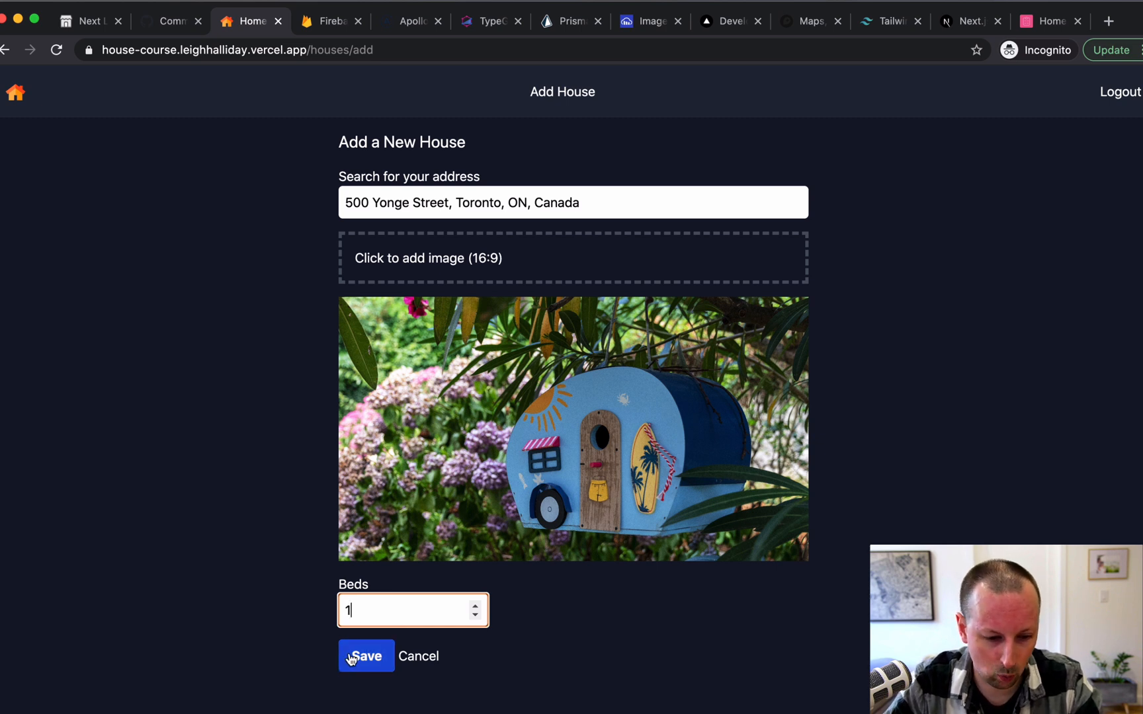
{"action": "left_click", "coordinate": [366, 656]}
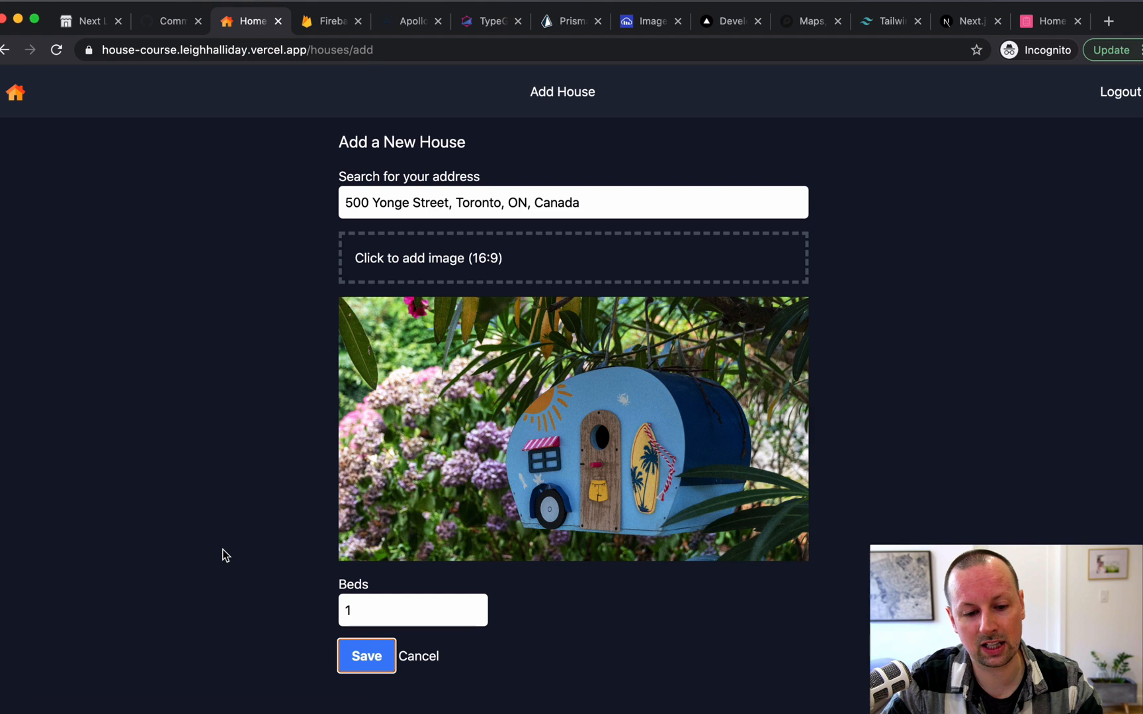
{"action": "left_click", "coordinate": [367, 656]}
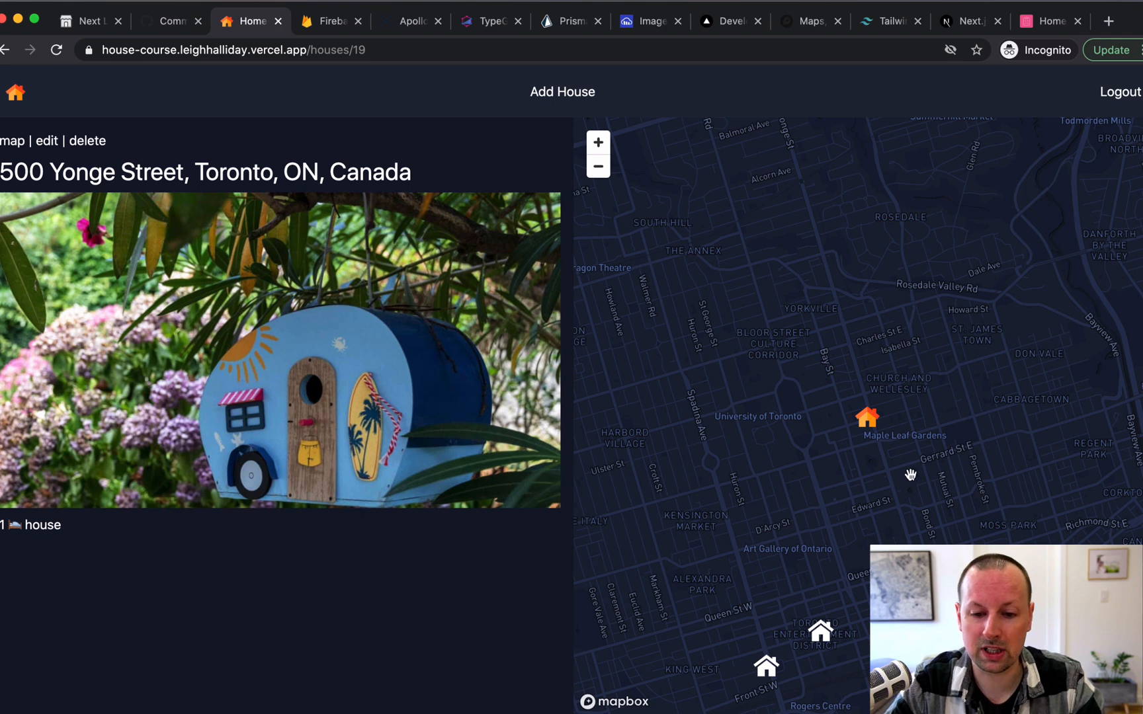
{"action": "mouse_move", "coordinate": [912, 392]}
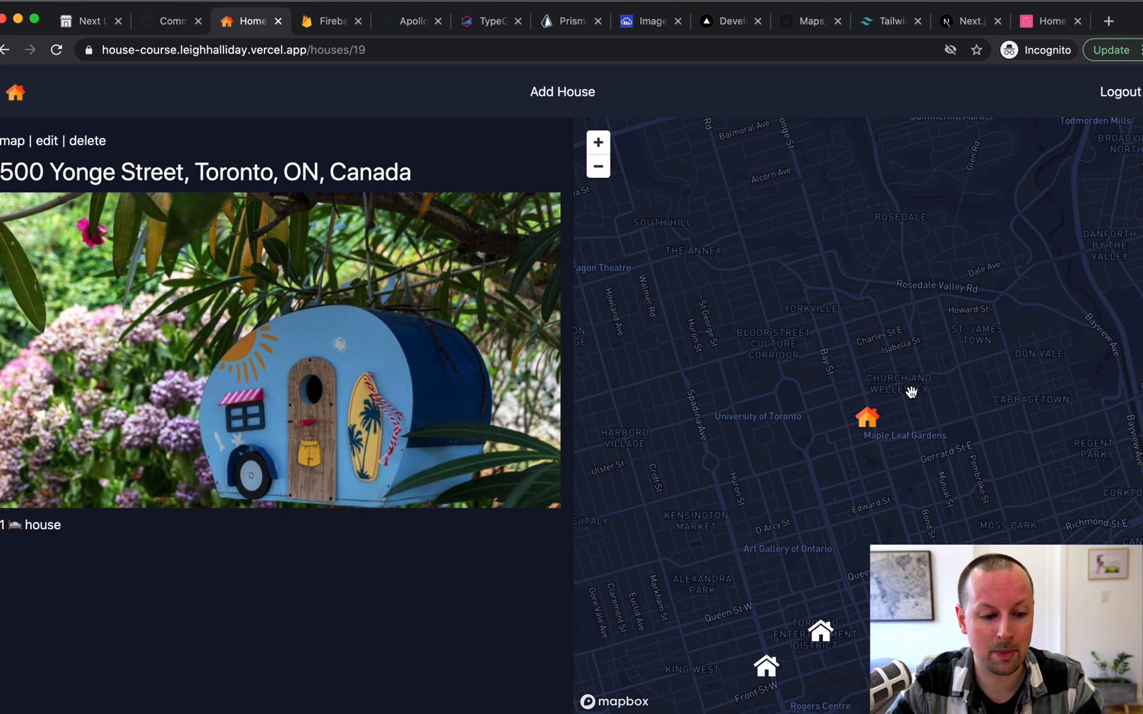
{"action": "mouse_move", "coordinate": [233, 592]}
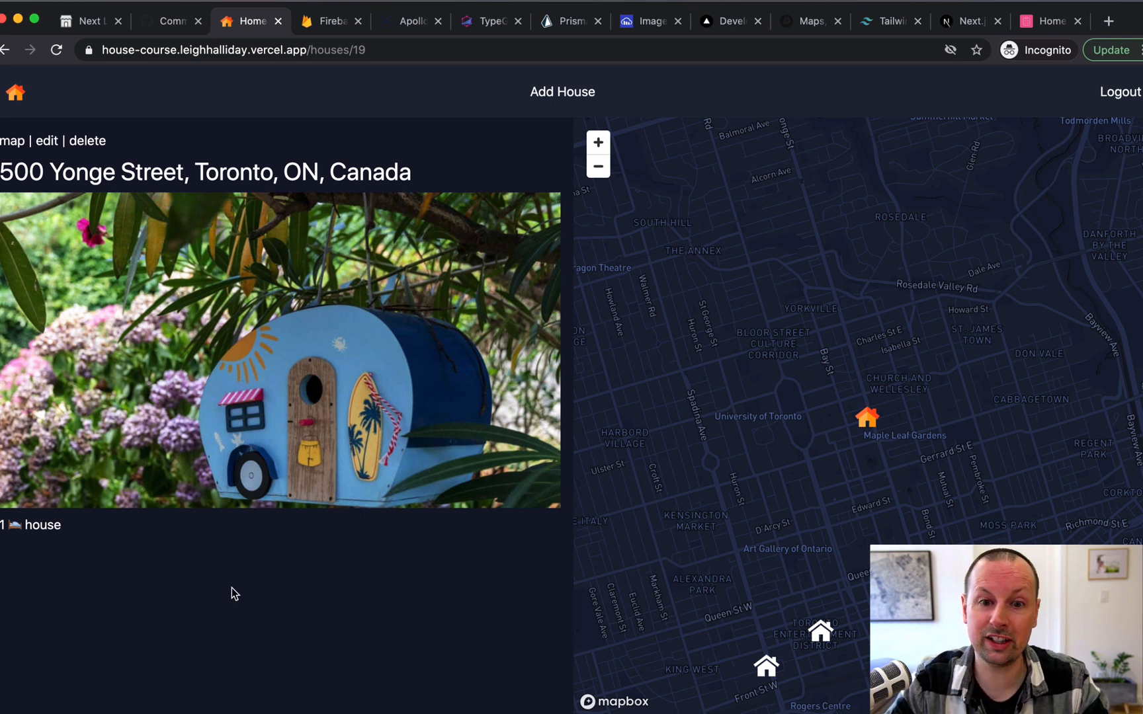
{"action": "mouse_move", "coordinate": [284, 526]}
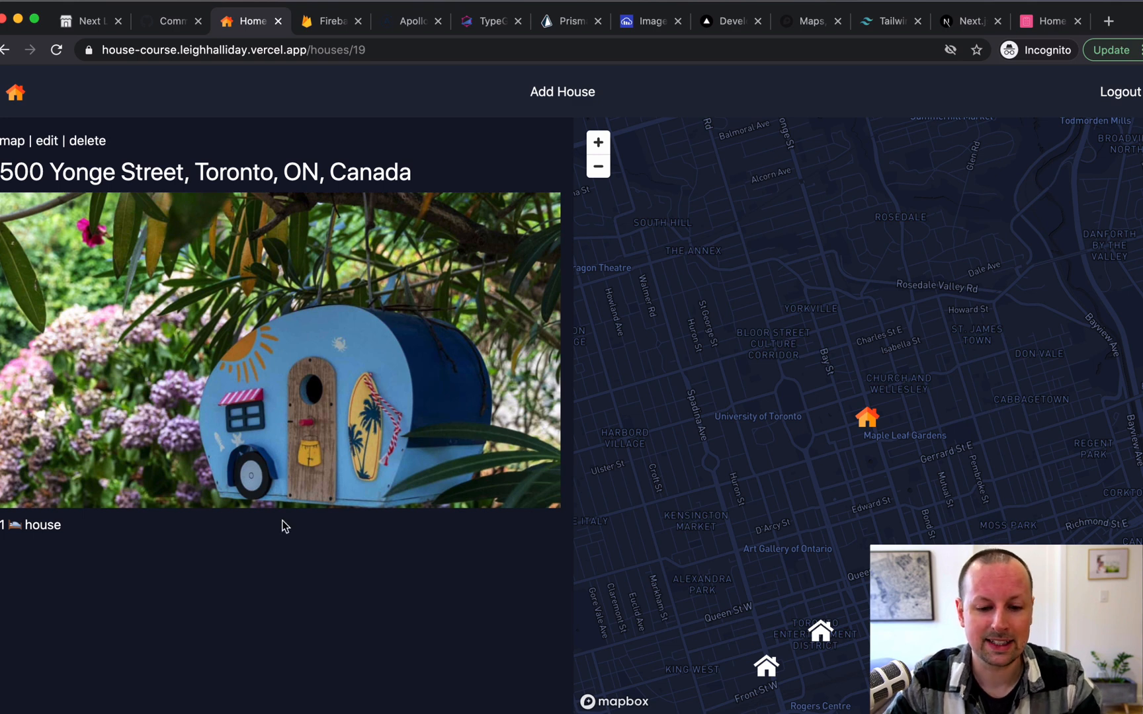
{"action": "mouse_move", "coordinate": [853, 656]}
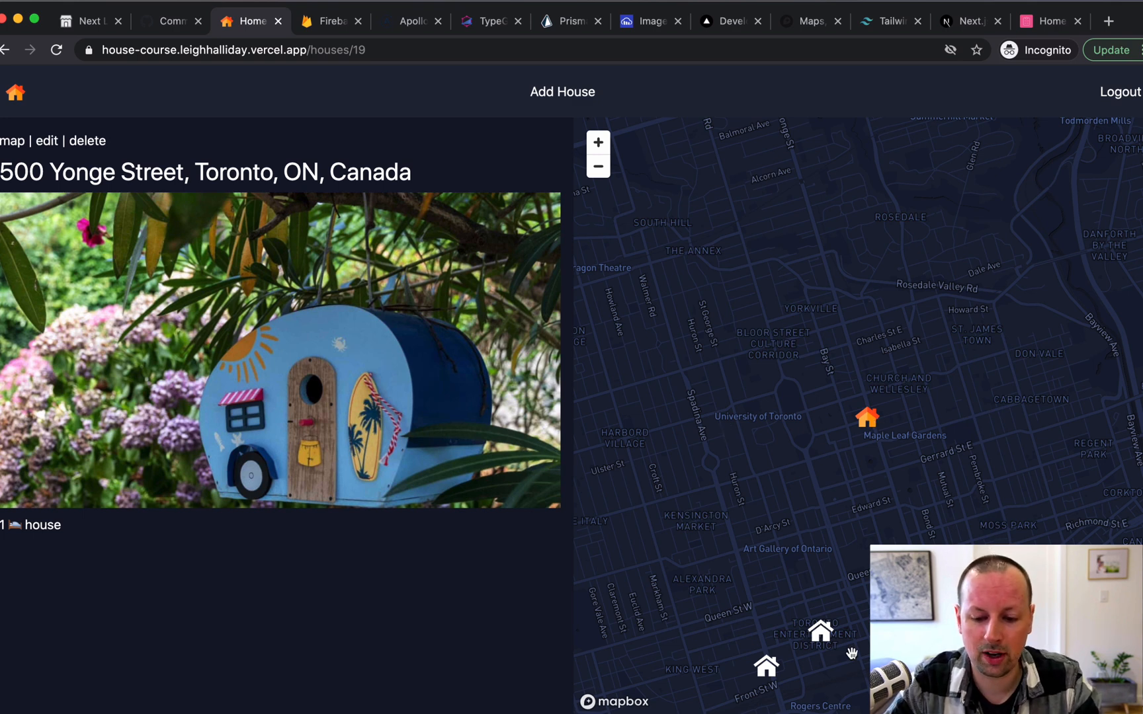
{"action": "mouse_move", "coordinate": [813, 579]}
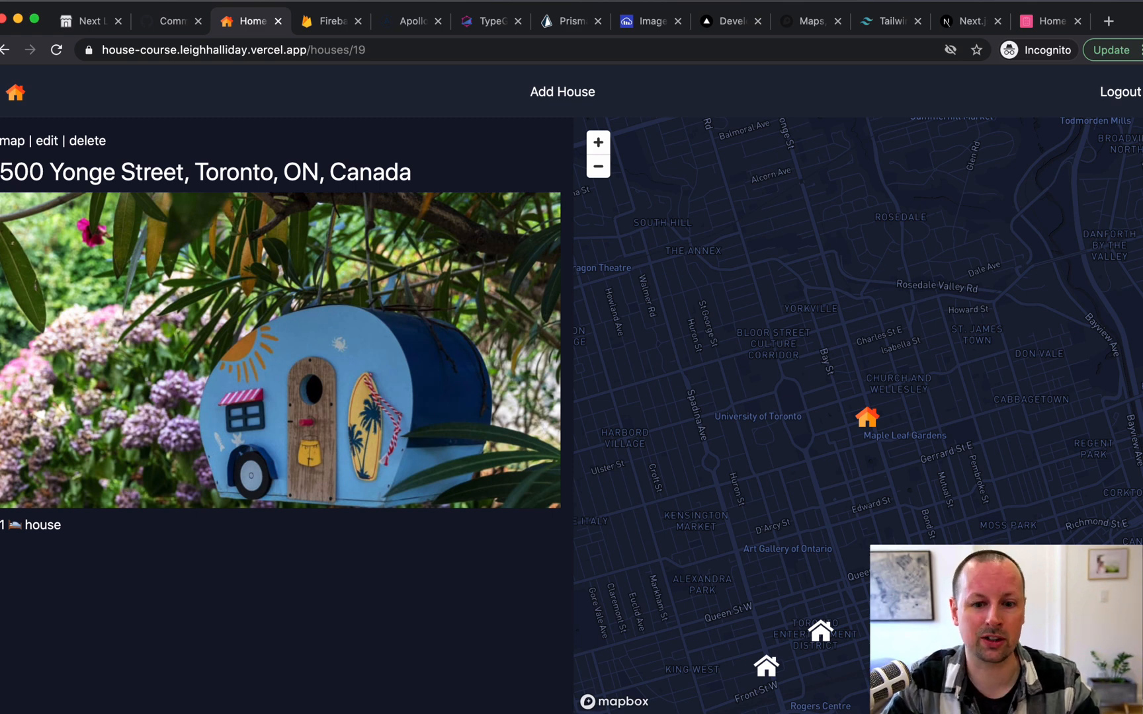
{"action": "mouse_move", "coordinate": [893, 506]}
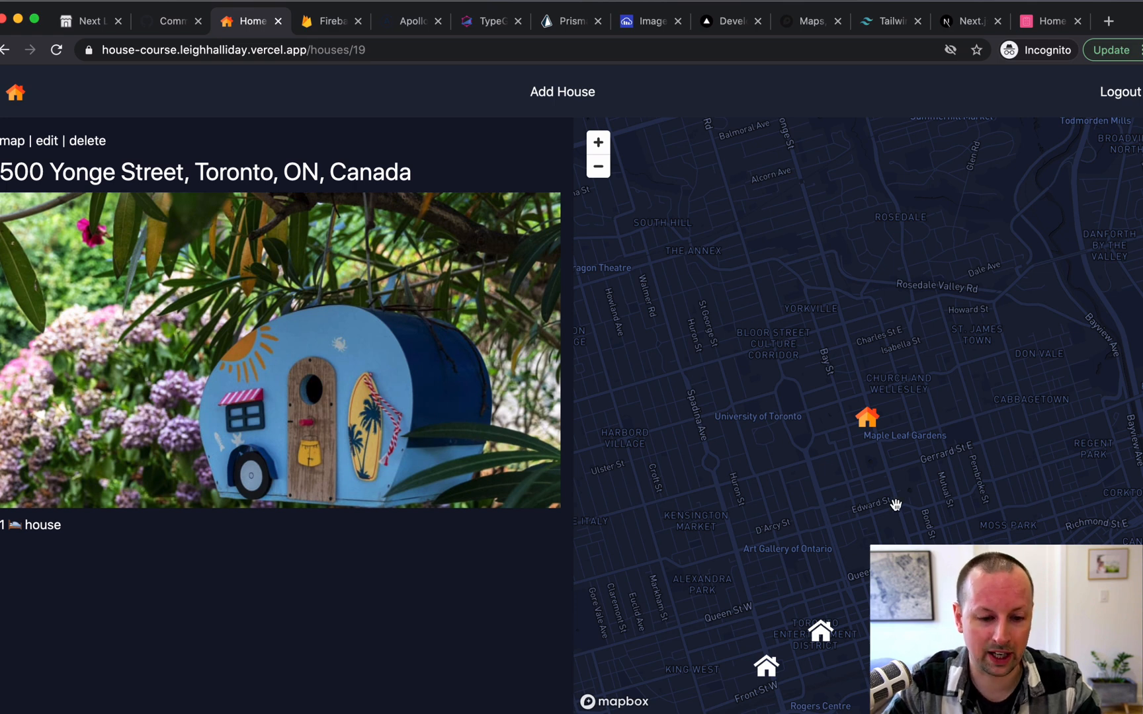
{"action": "mouse_move", "coordinate": [85, 331]}
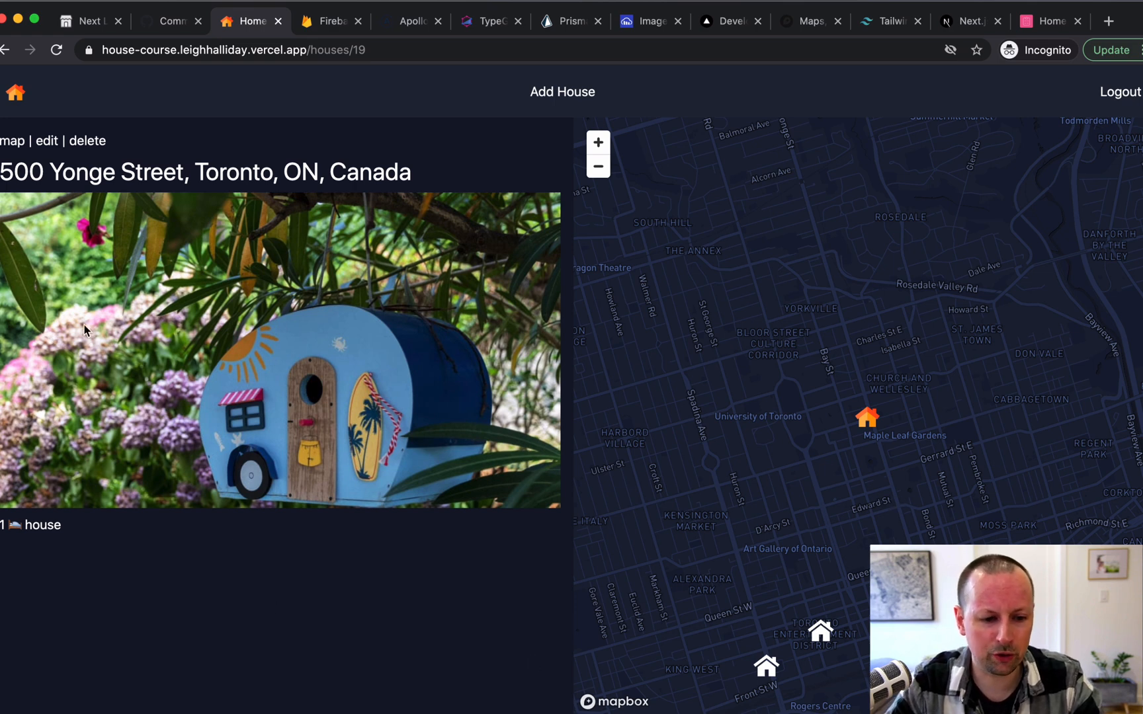
{"action": "mouse_move", "coordinate": [302, 437]}
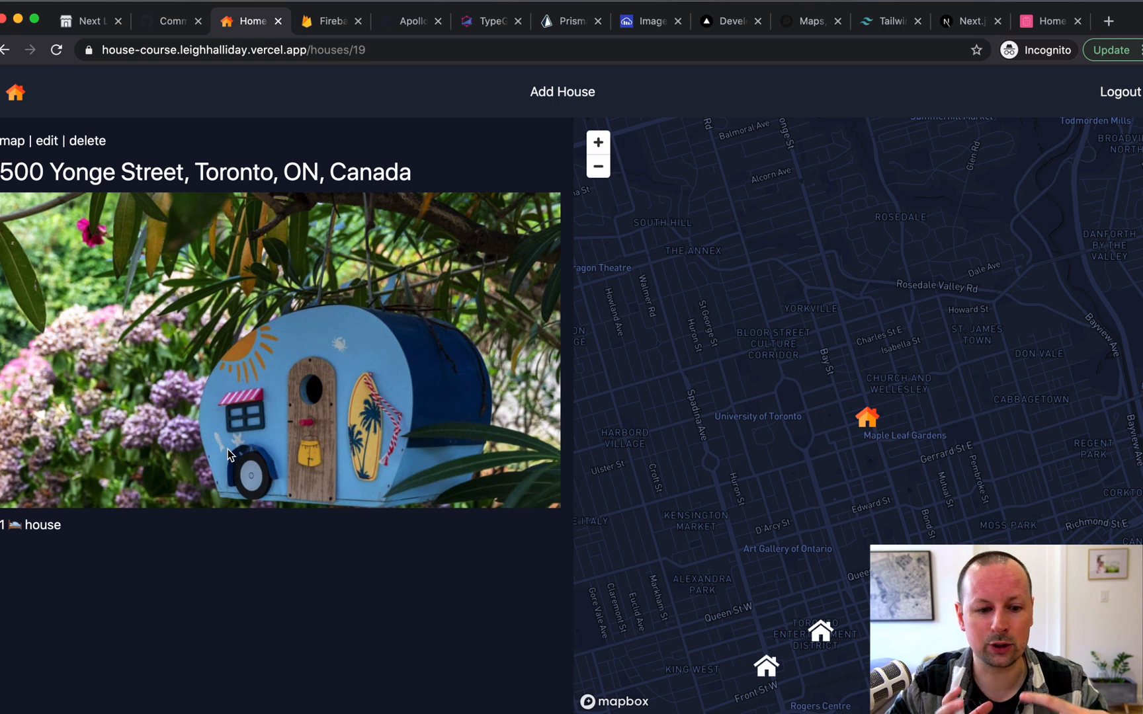
{"action": "mouse_move", "coordinate": [371, 278]}
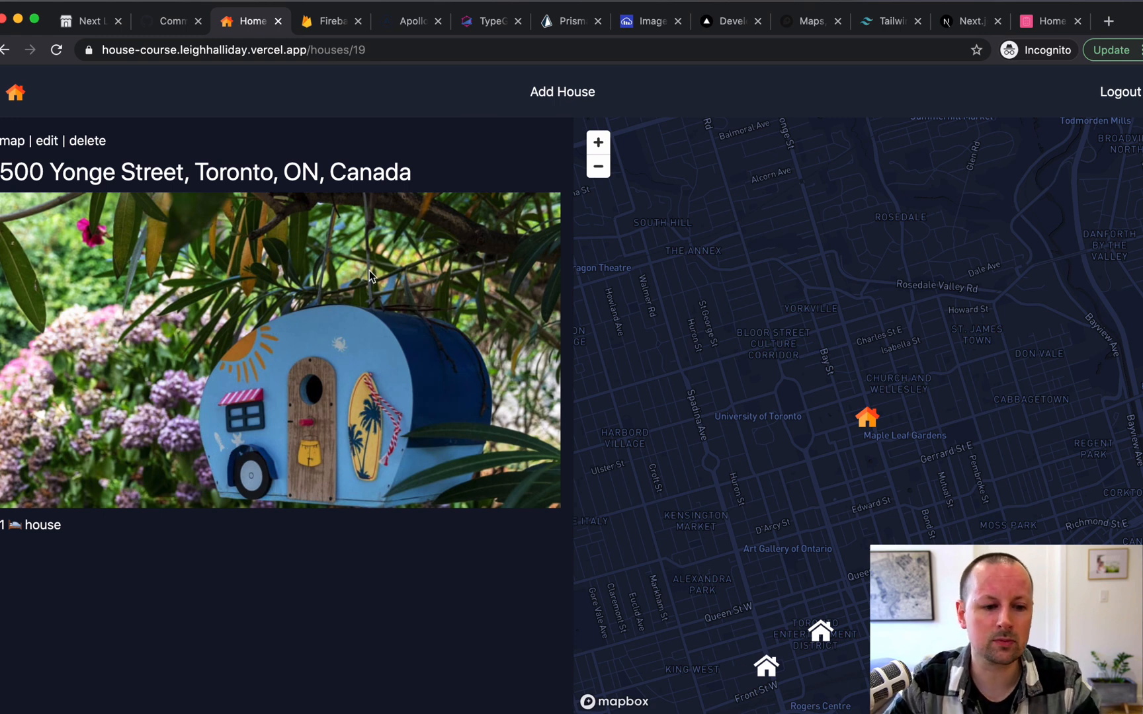
{"action": "mouse_move", "coordinate": [128, 146]}
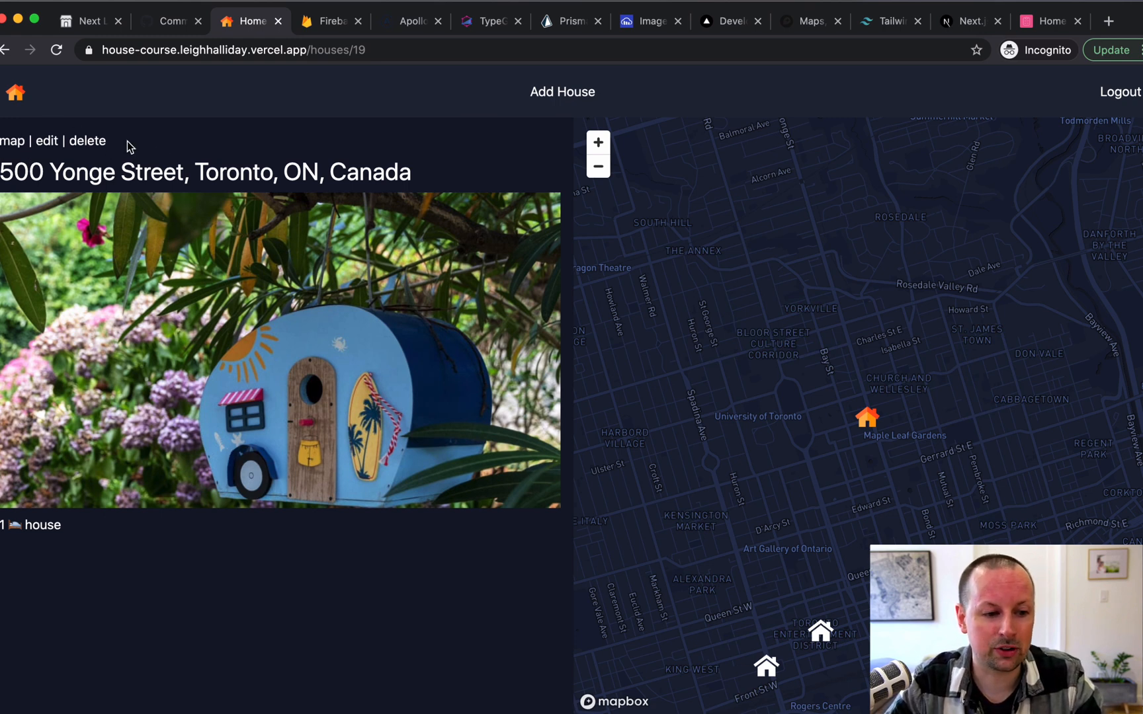
Save the 500 Yonge Street birdhouse with Beds changed to 2.
{"action": "left_click", "coordinate": [47, 140]}
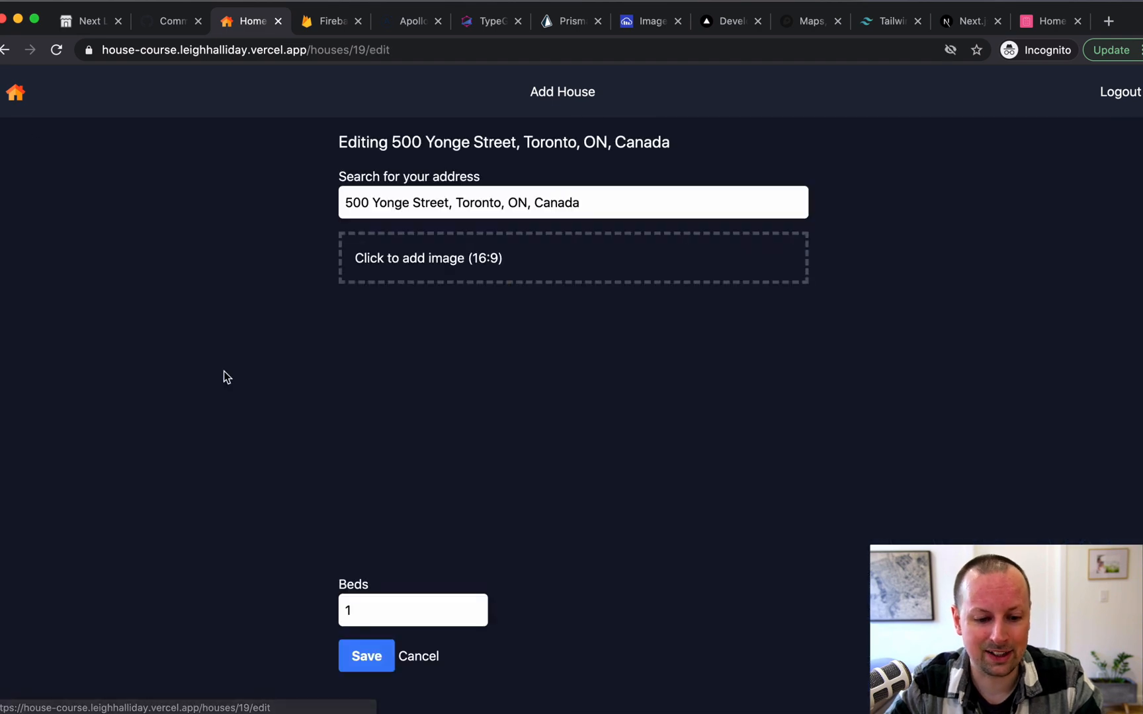
{"action": "type", "text": "2"}
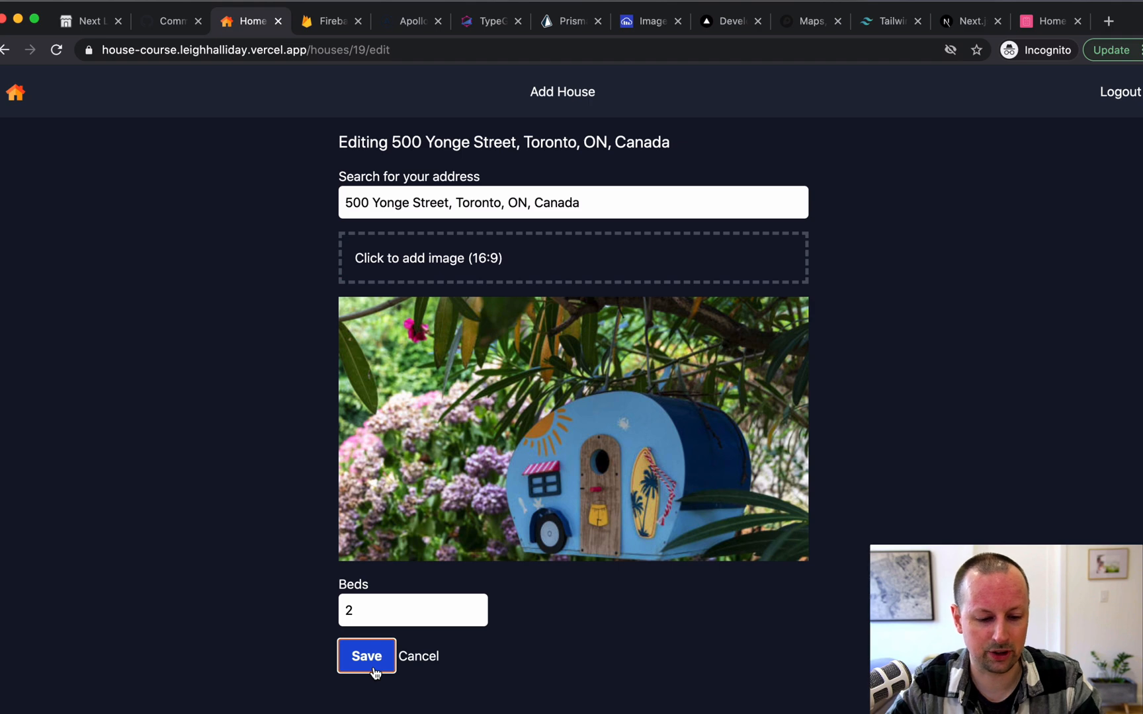
{"action": "left_click", "coordinate": [366, 656]}
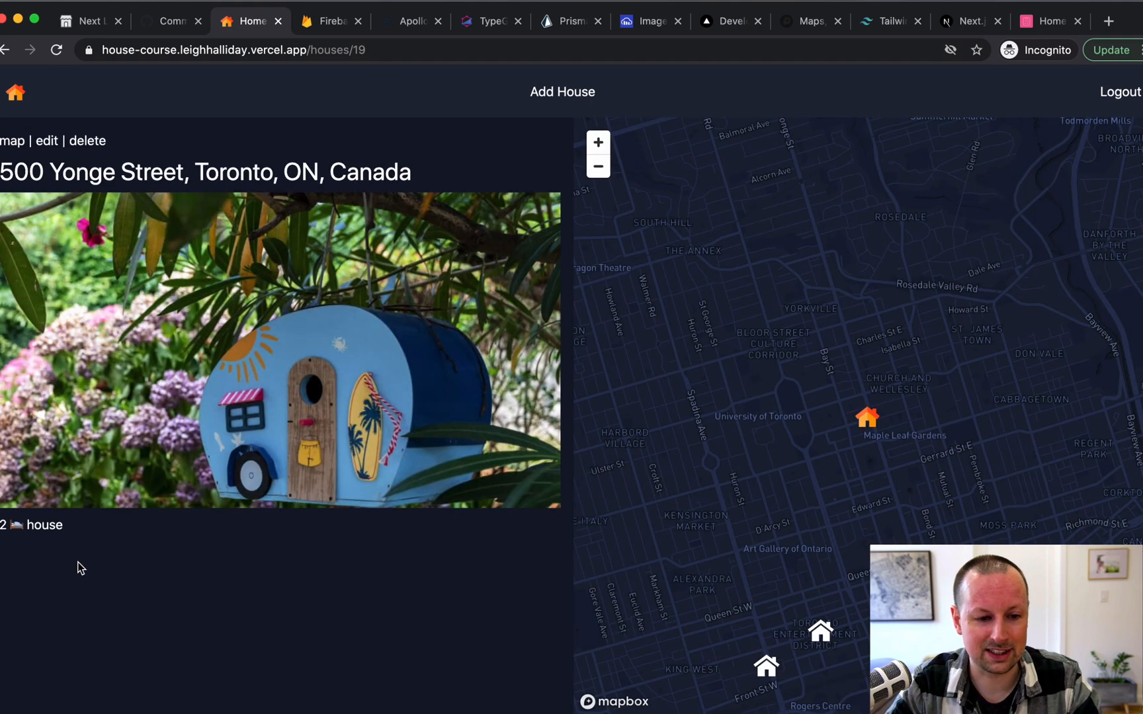
Start deleting the birdhouse listing, then cancel in the confirmation dialog to keep it.
{"action": "left_click", "coordinate": [88, 141]}
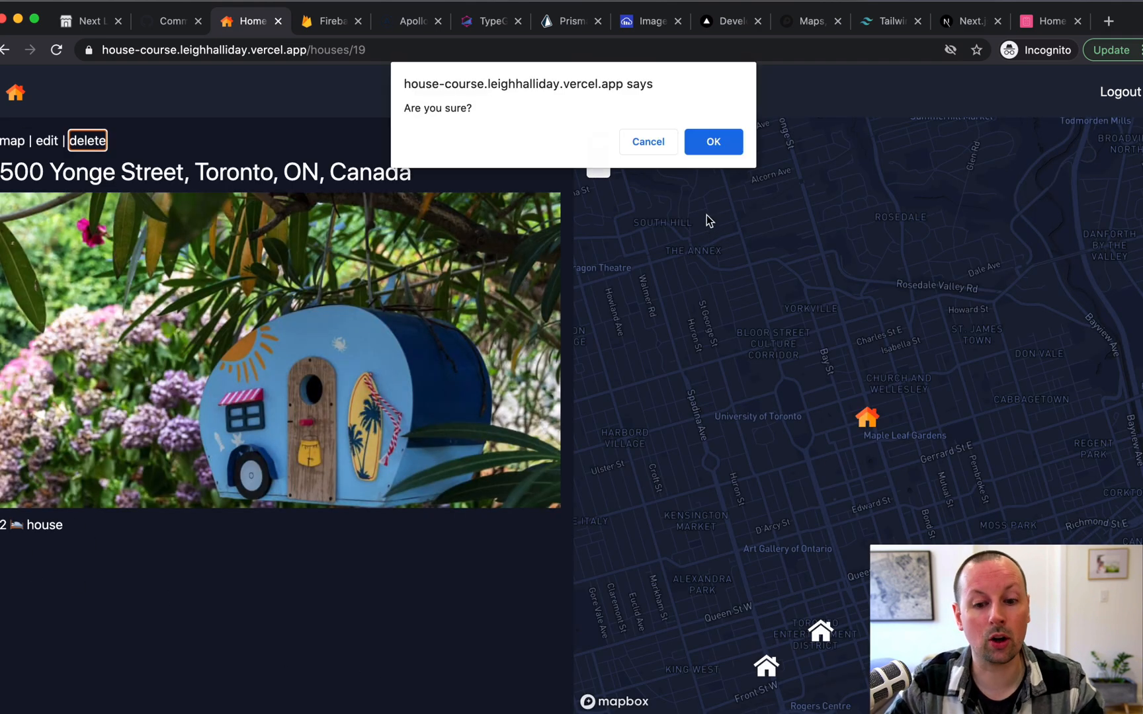
{"action": "left_click", "coordinate": [713, 142]}
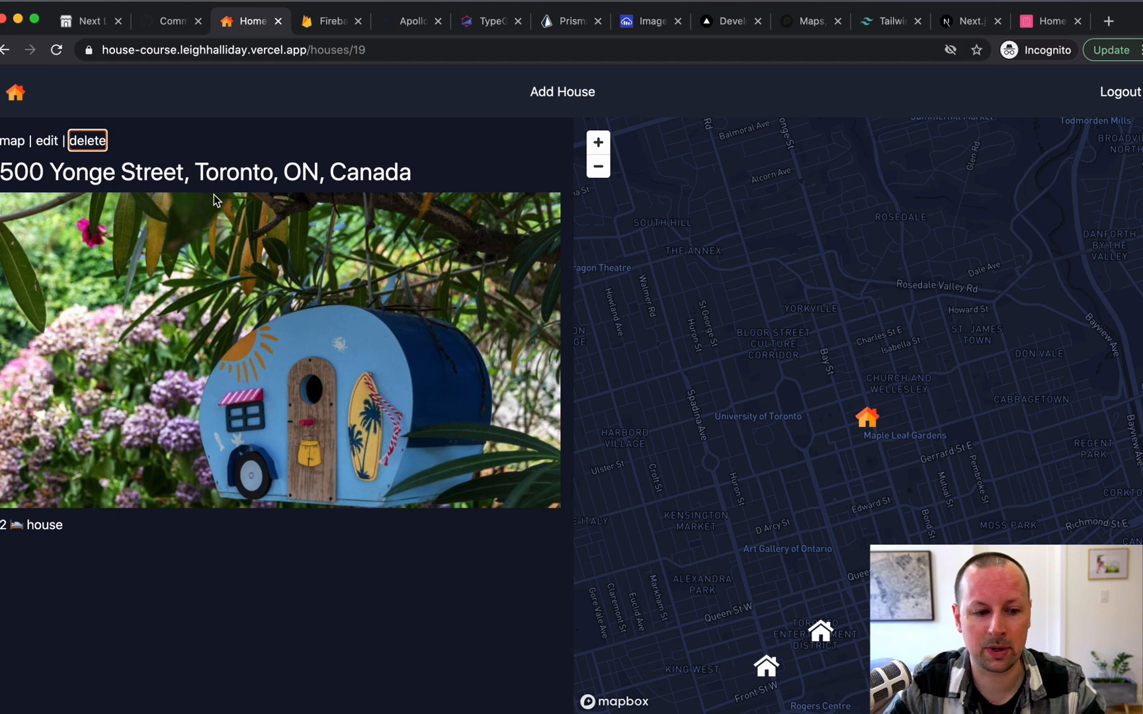
{"action": "mouse_move", "coordinate": [29, 50]}
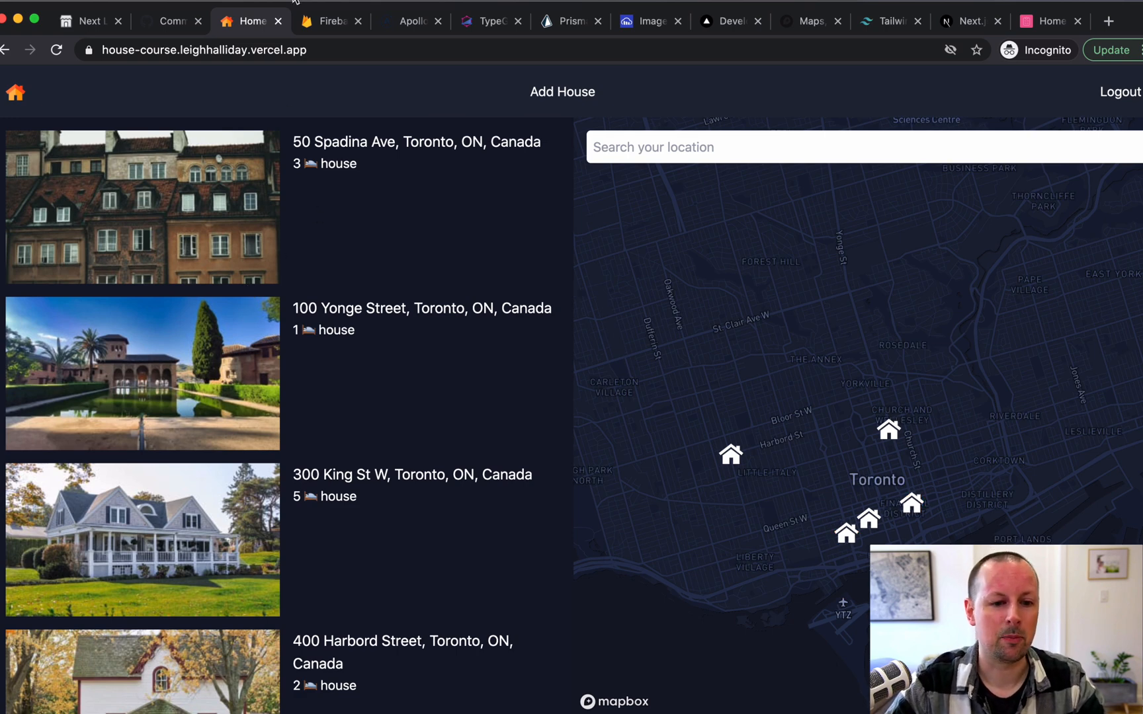
Close the Firebase, Prisma, Cloudinary, Next.js and Tailwind reference tabs in Chrome.
{"action": "left_click", "coordinate": [332, 20]}
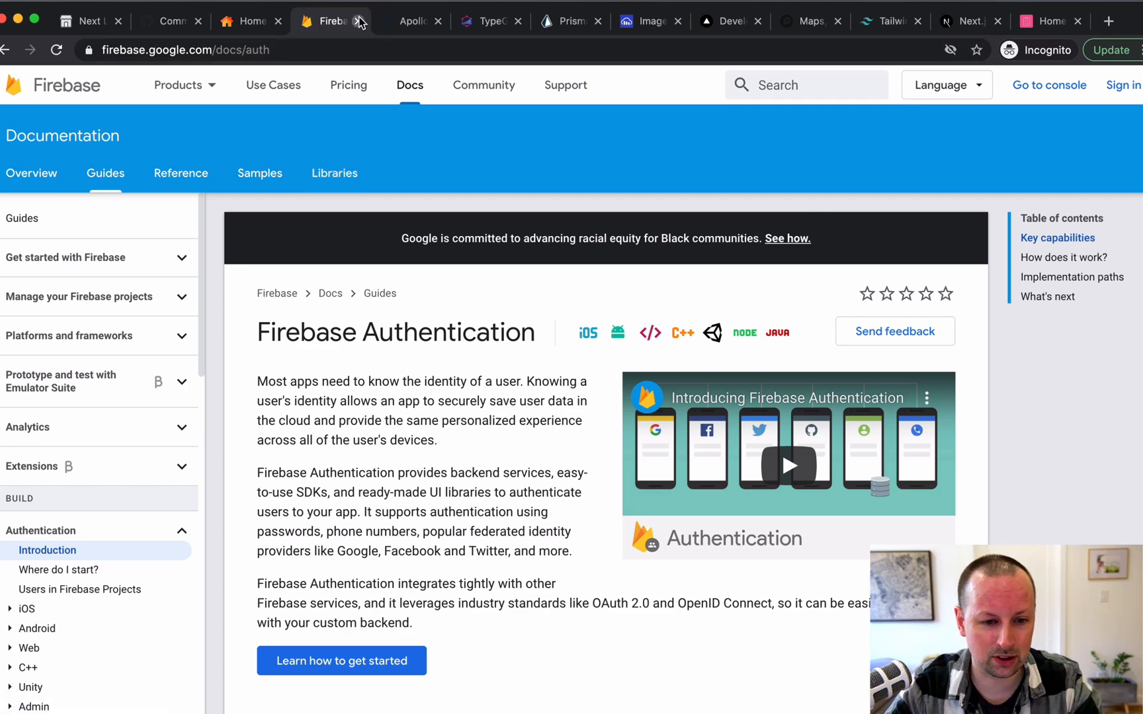
{"action": "left_click", "coordinate": [359, 21]}
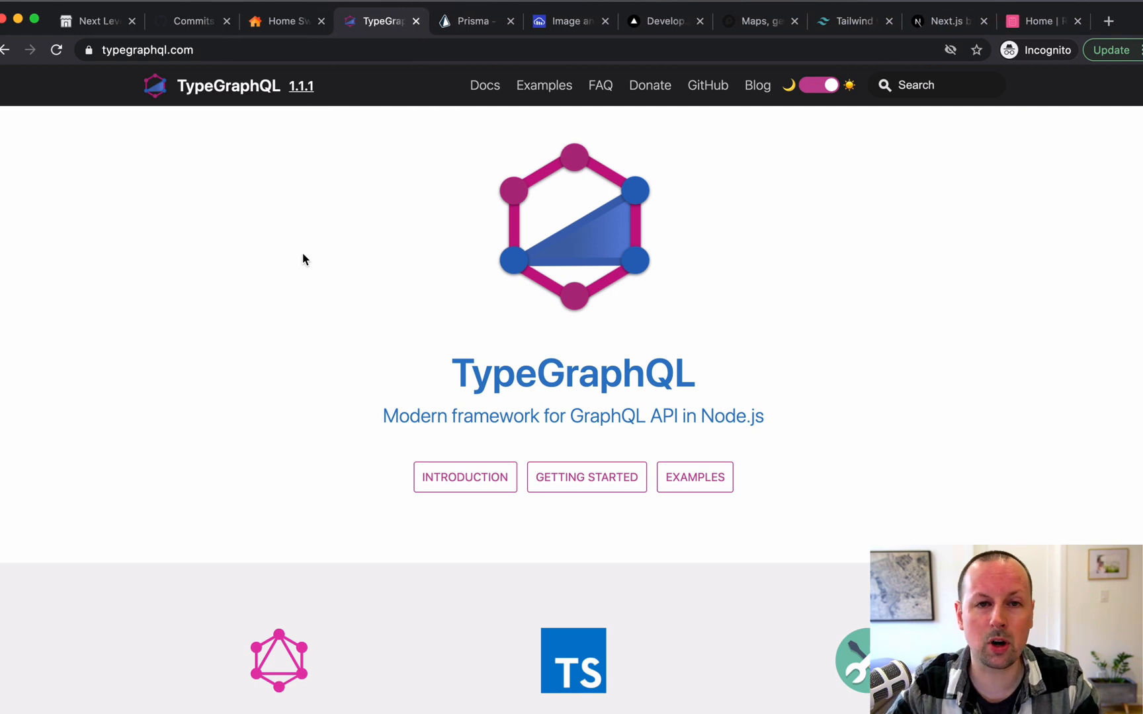
{"action": "mouse_move", "coordinate": [397, 360]}
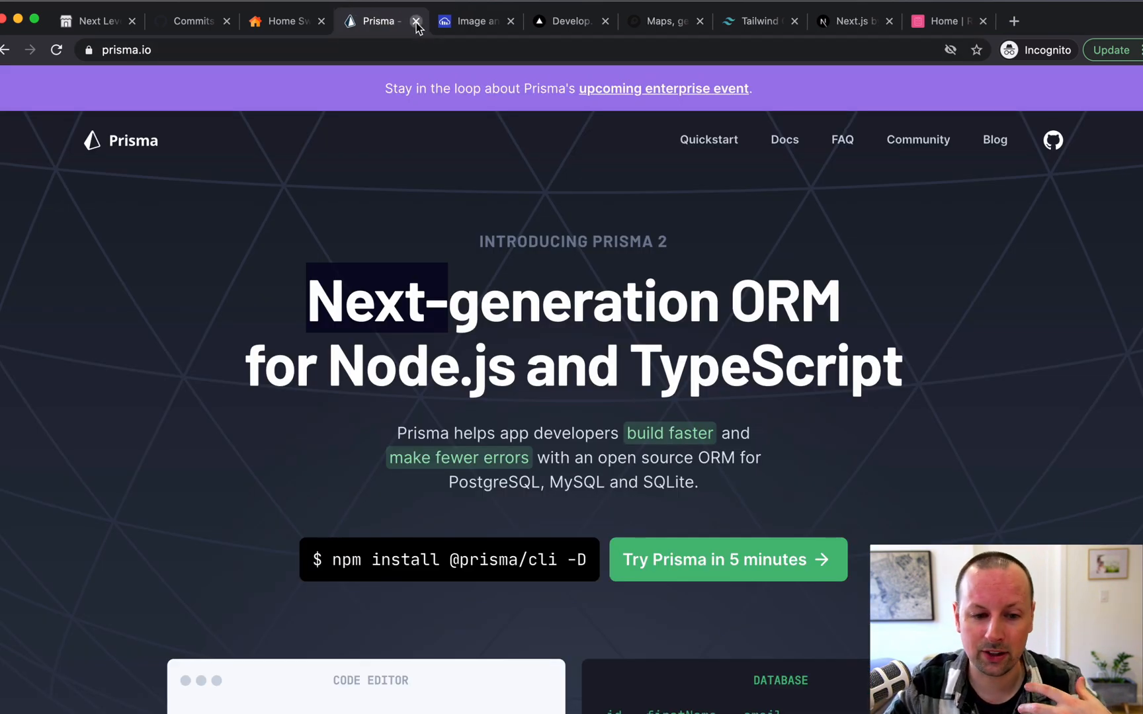
{"action": "left_click", "coordinate": [416, 22]}
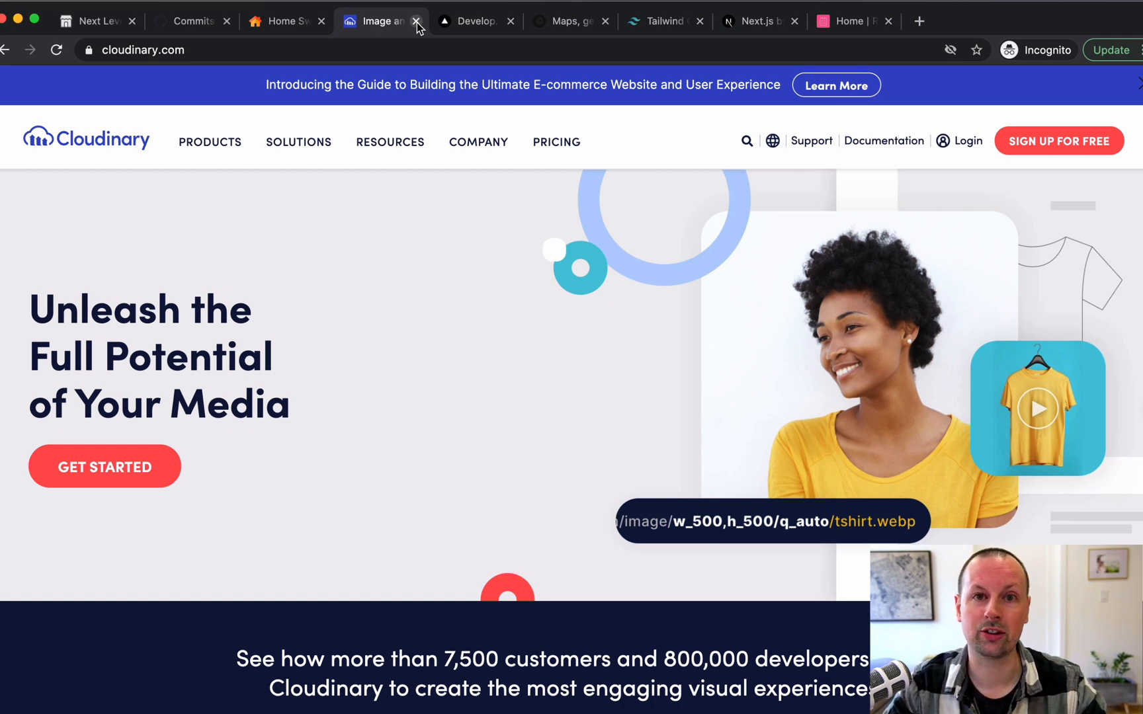
{"action": "left_click", "coordinate": [416, 21]}
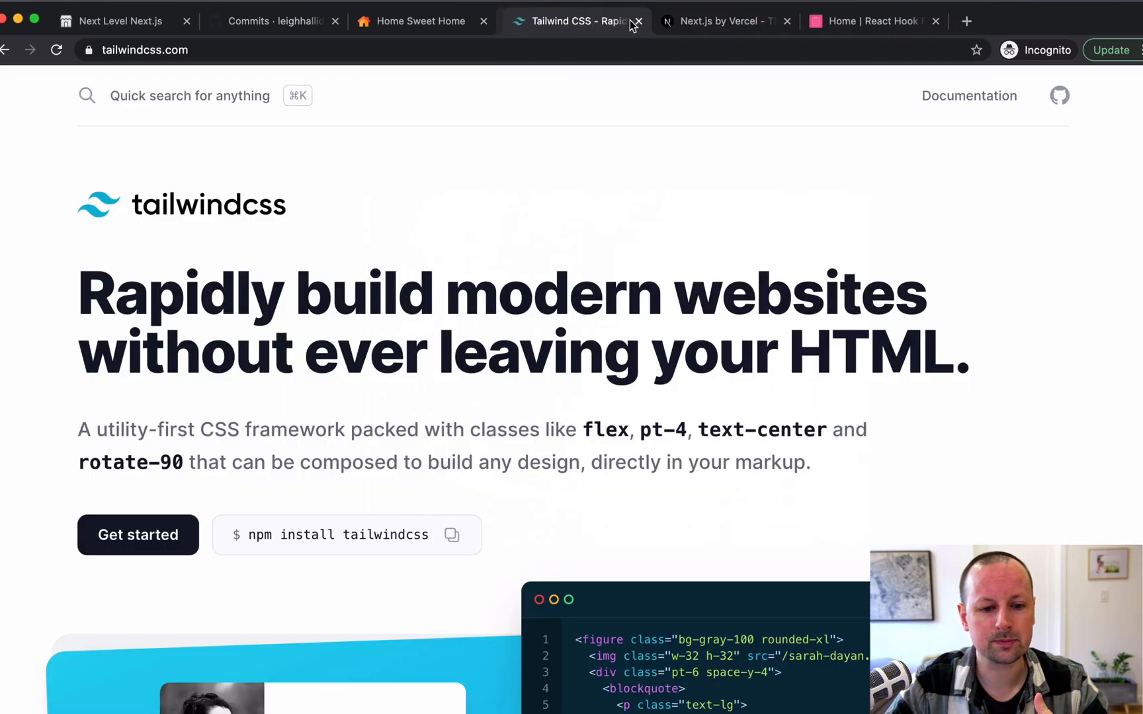
{"action": "left_click", "coordinate": [420, 21]}
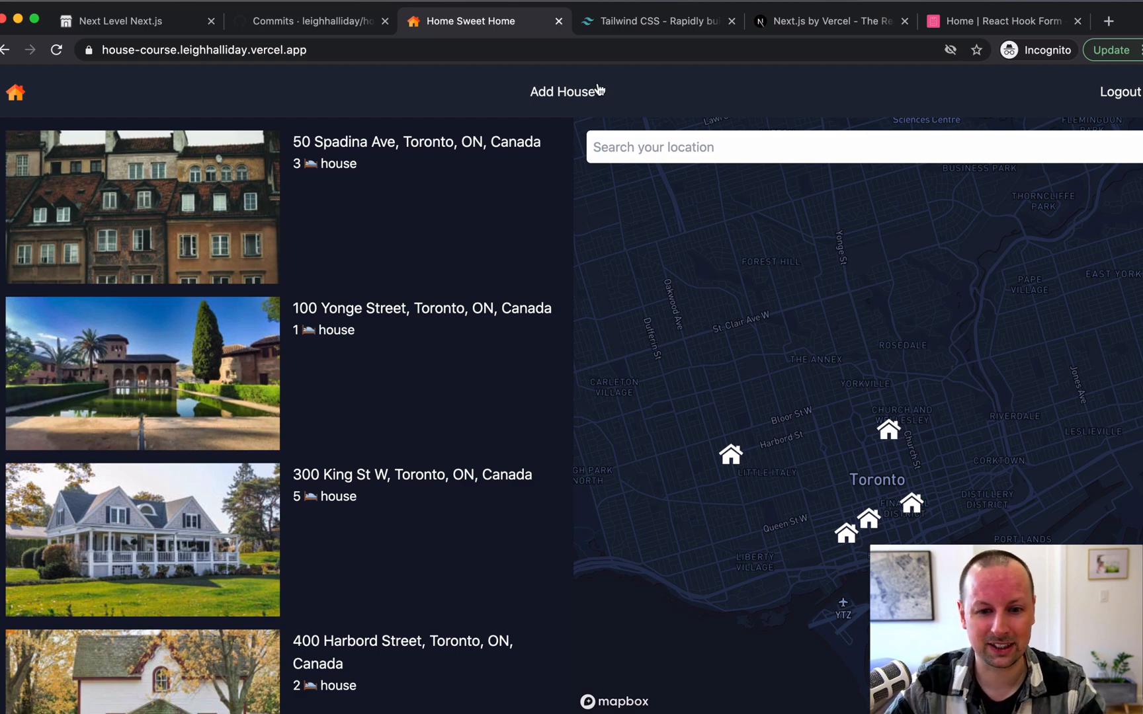
{"action": "mouse_move", "coordinate": [643, 22]}
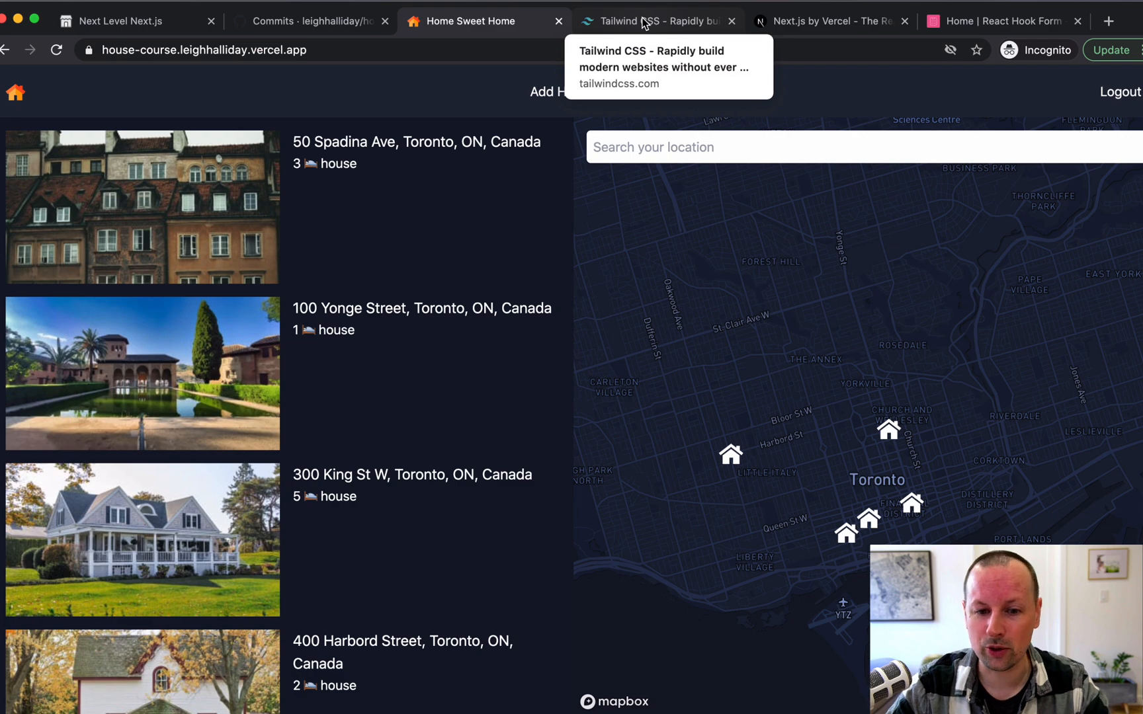
{"action": "left_click", "coordinate": [649, 21]}
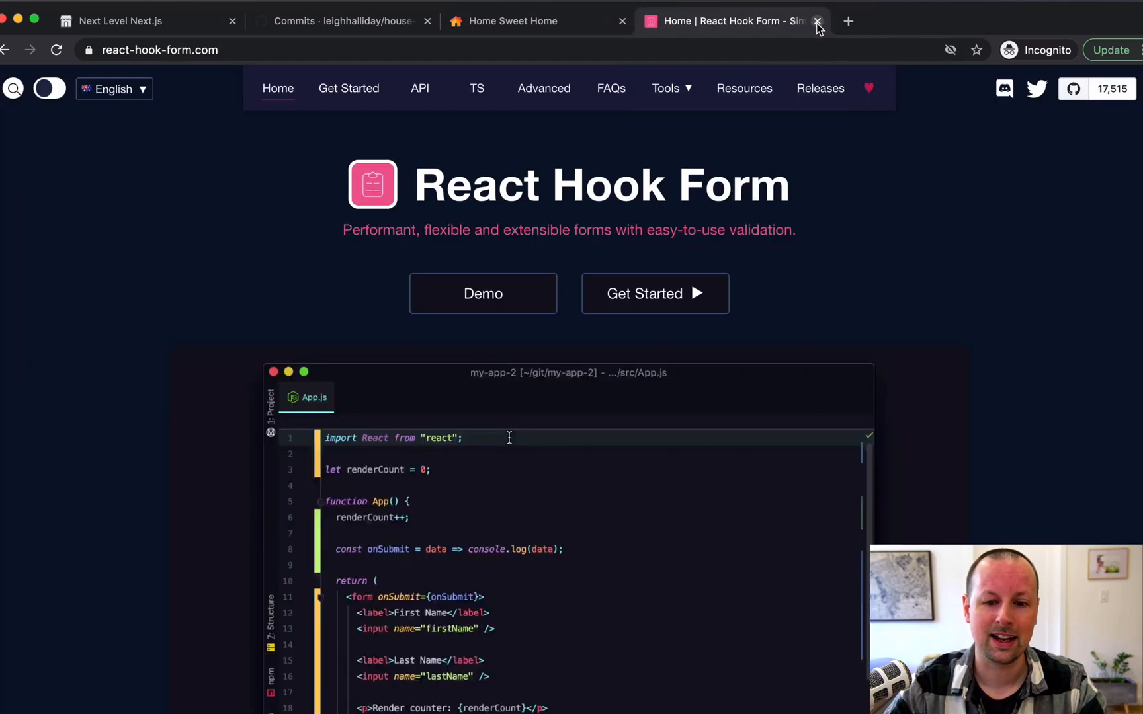
Close the React Hook Form tab and show the 500 Yonge Street birdhouse popup on the map.
{"action": "left_click", "coordinate": [819, 21]}
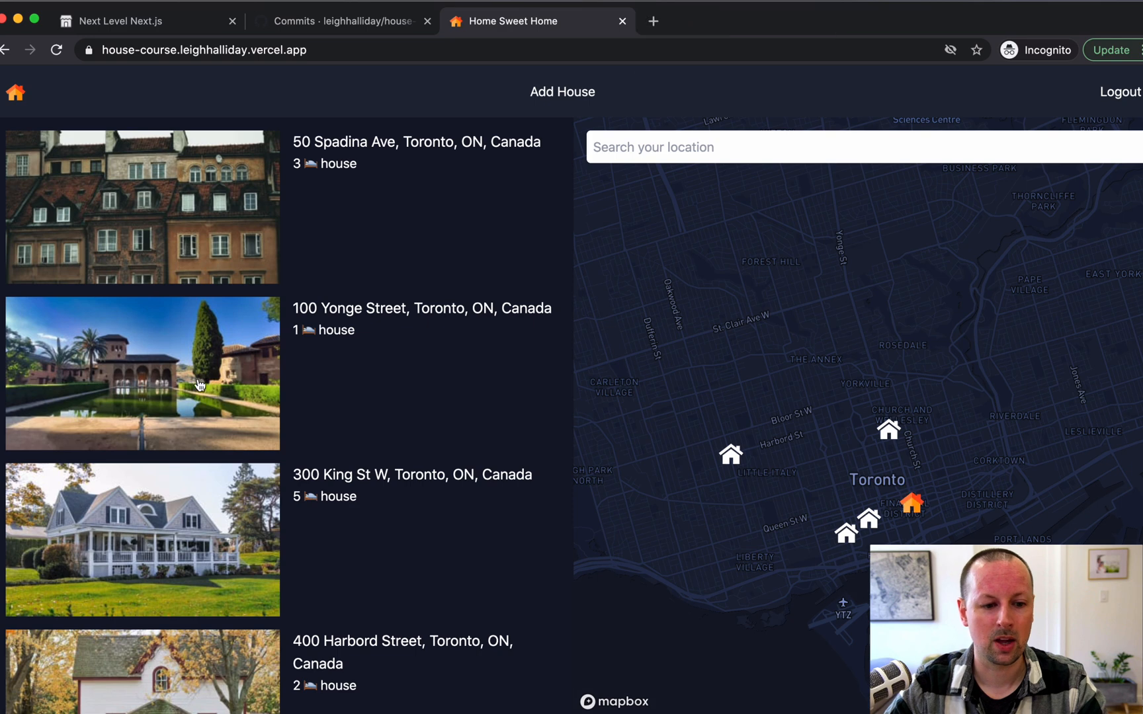
{"action": "mouse_move", "coordinate": [458, 402]}
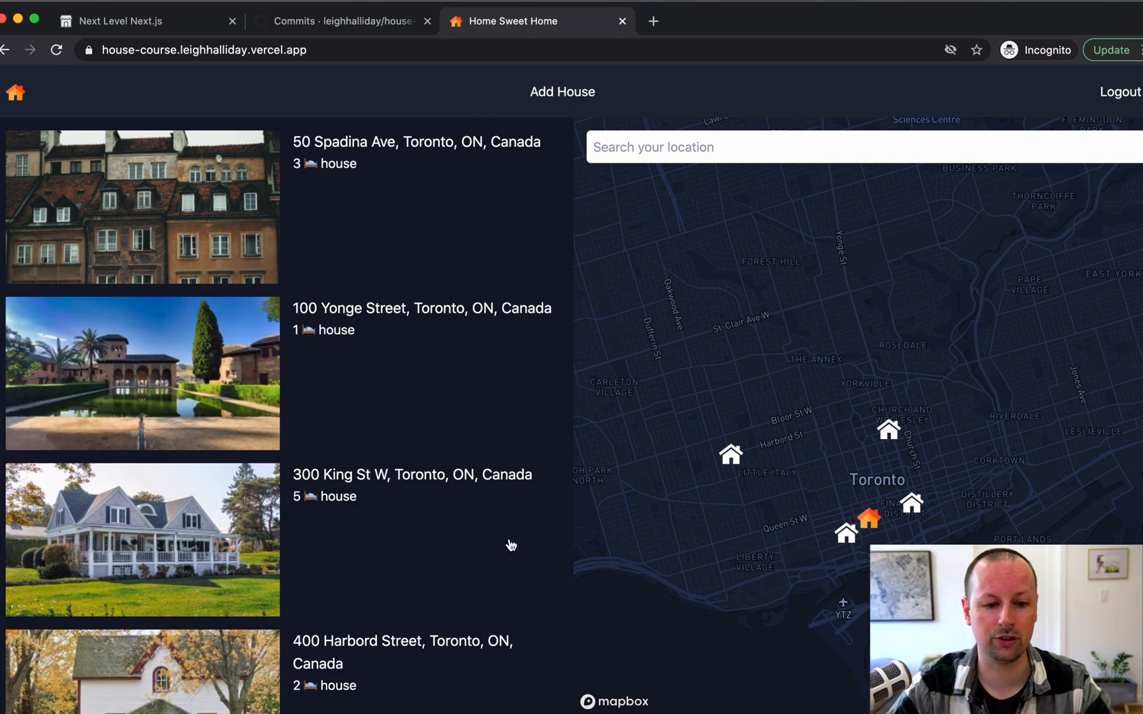
{"action": "mouse_move", "coordinate": [566, 555]}
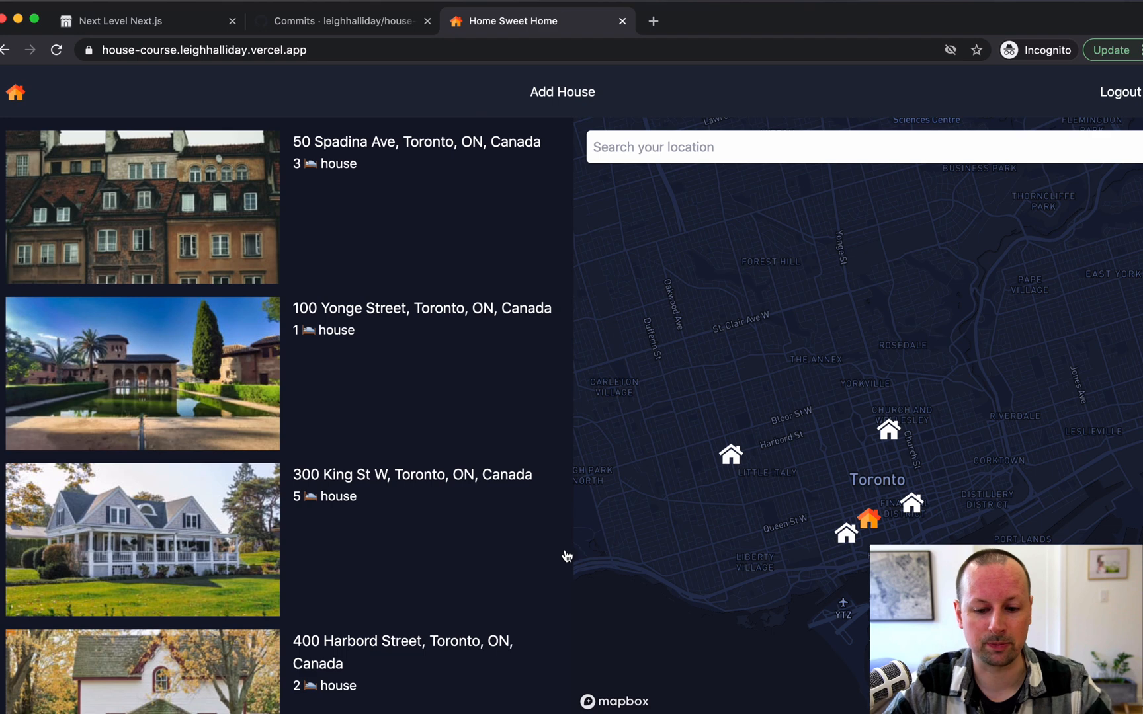
{"action": "mouse_move", "coordinate": [422, 462]}
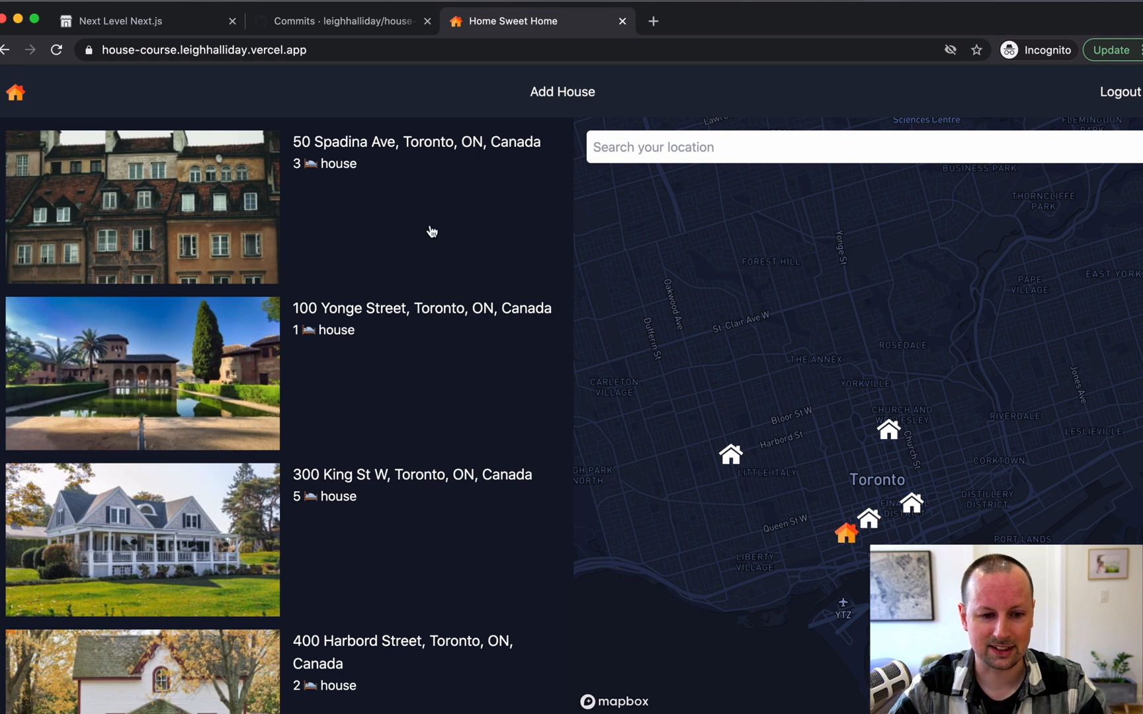
{"action": "mouse_move", "coordinate": [344, 275]}
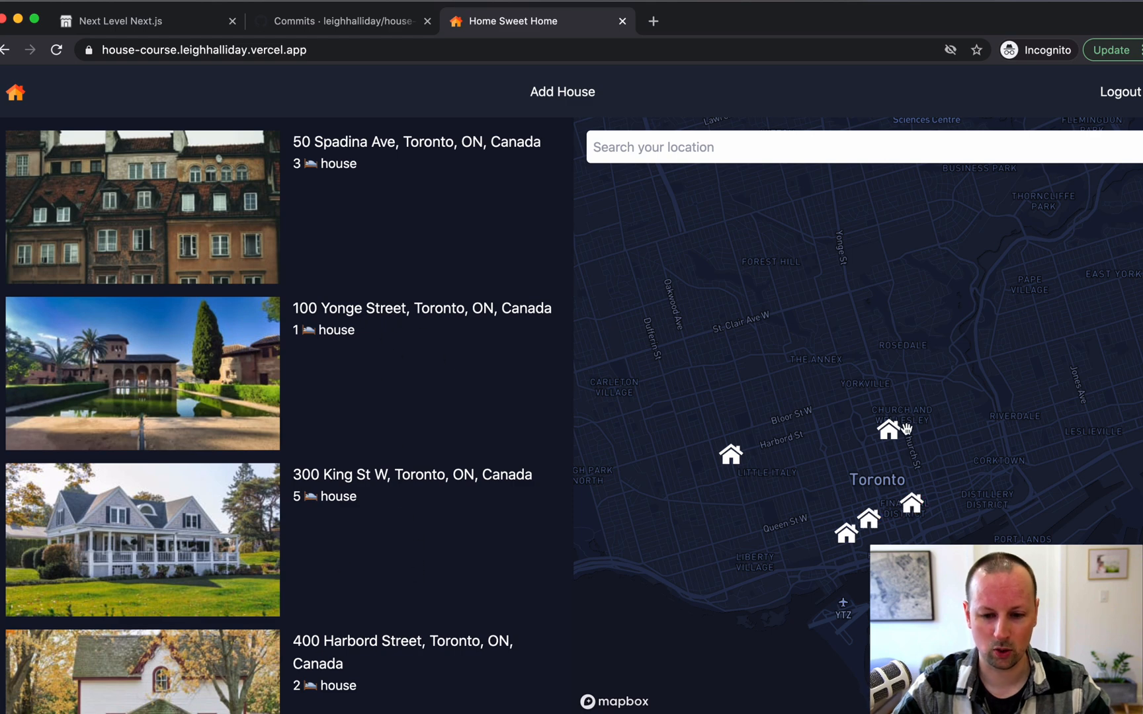
{"action": "left_click", "coordinate": [884, 433]}
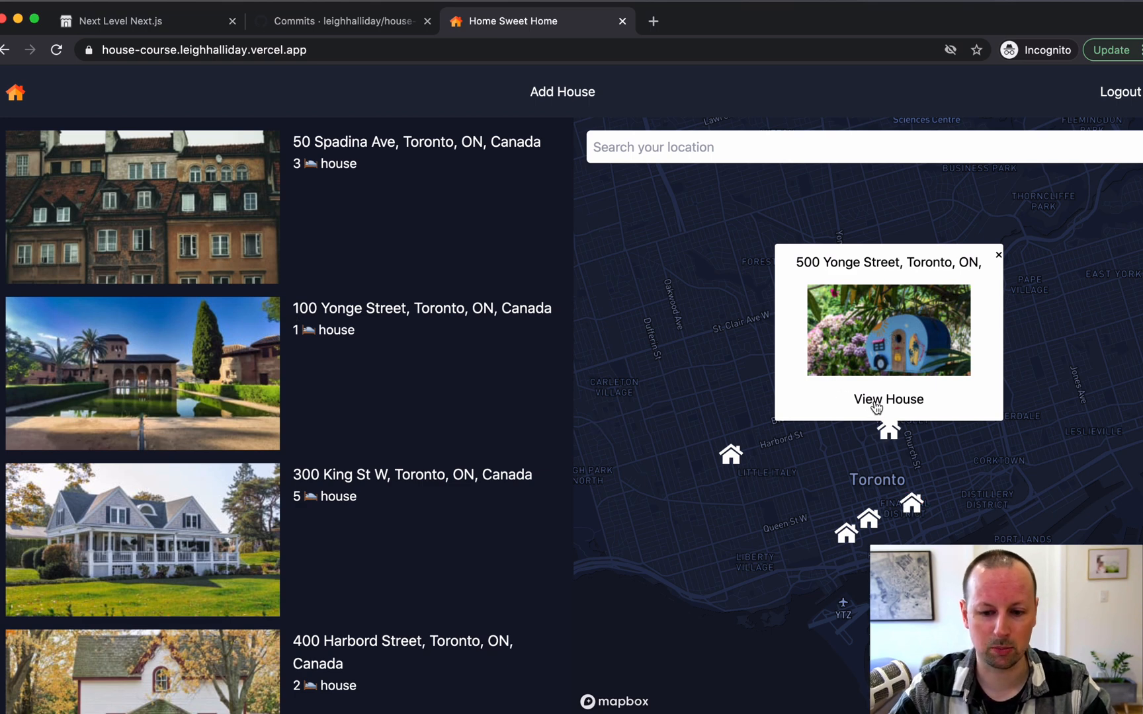
View the 500 Yonge Street birdhouse detail page, then switch to the Next Level Next.js course page.
{"action": "left_click", "coordinate": [878, 400]}
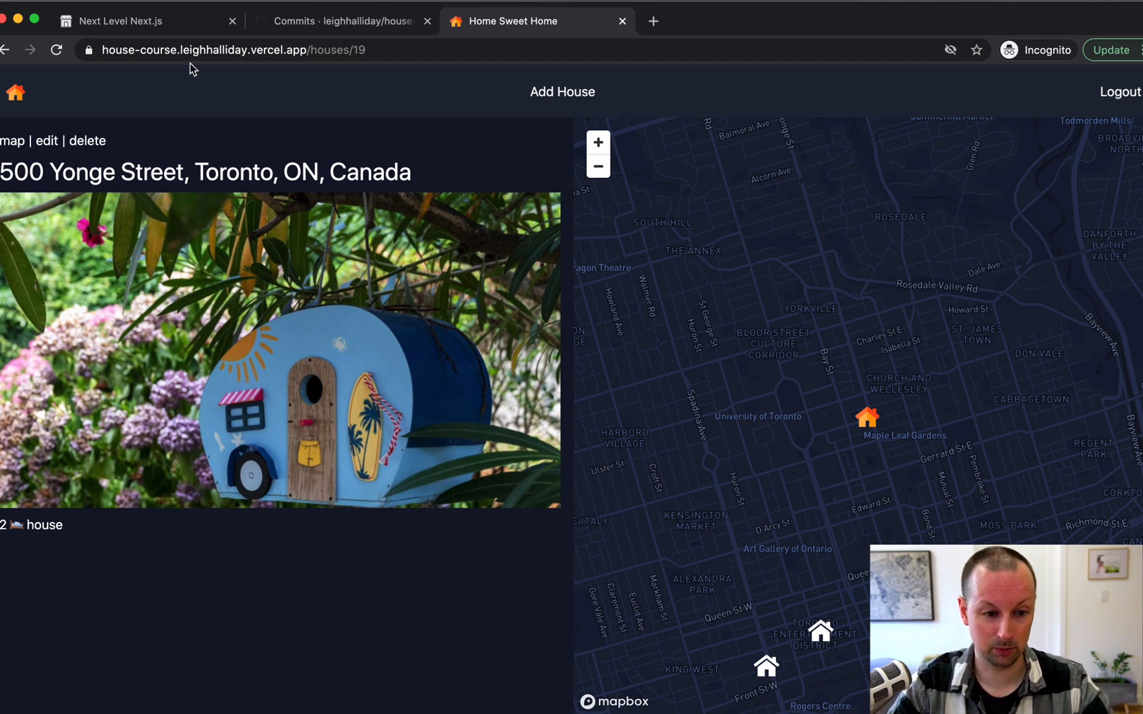
{"action": "mouse_move", "coordinate": [309, 317]}
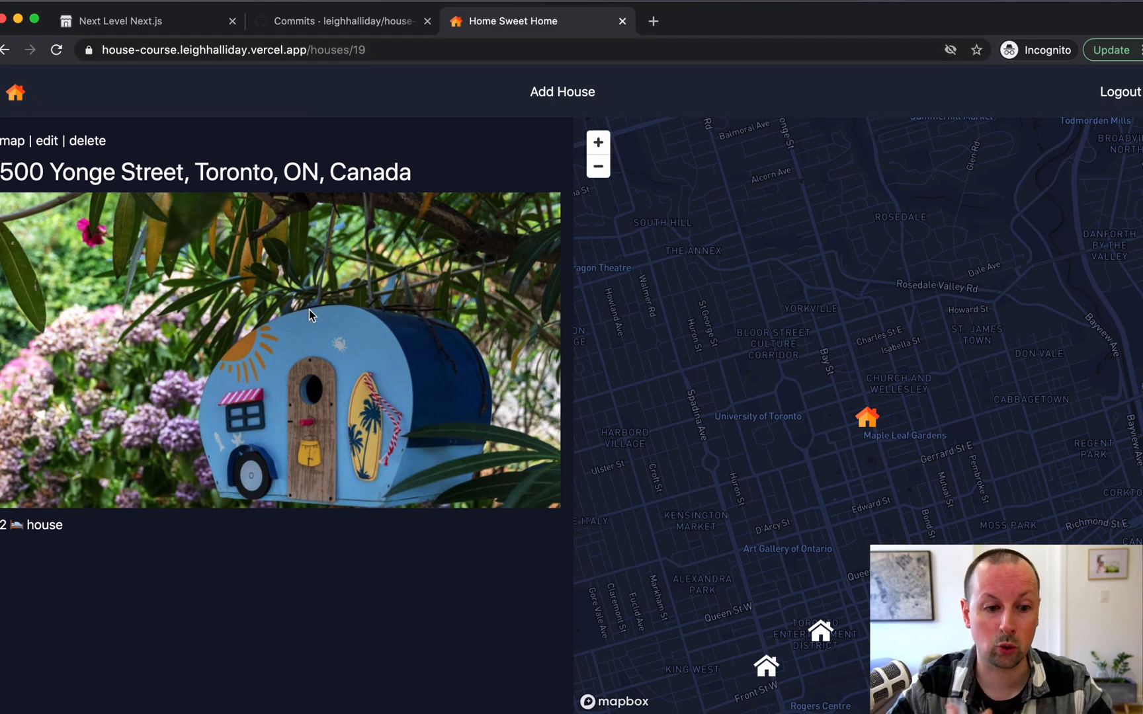
{"action": "left_click", "coordinate": [132, 20]}
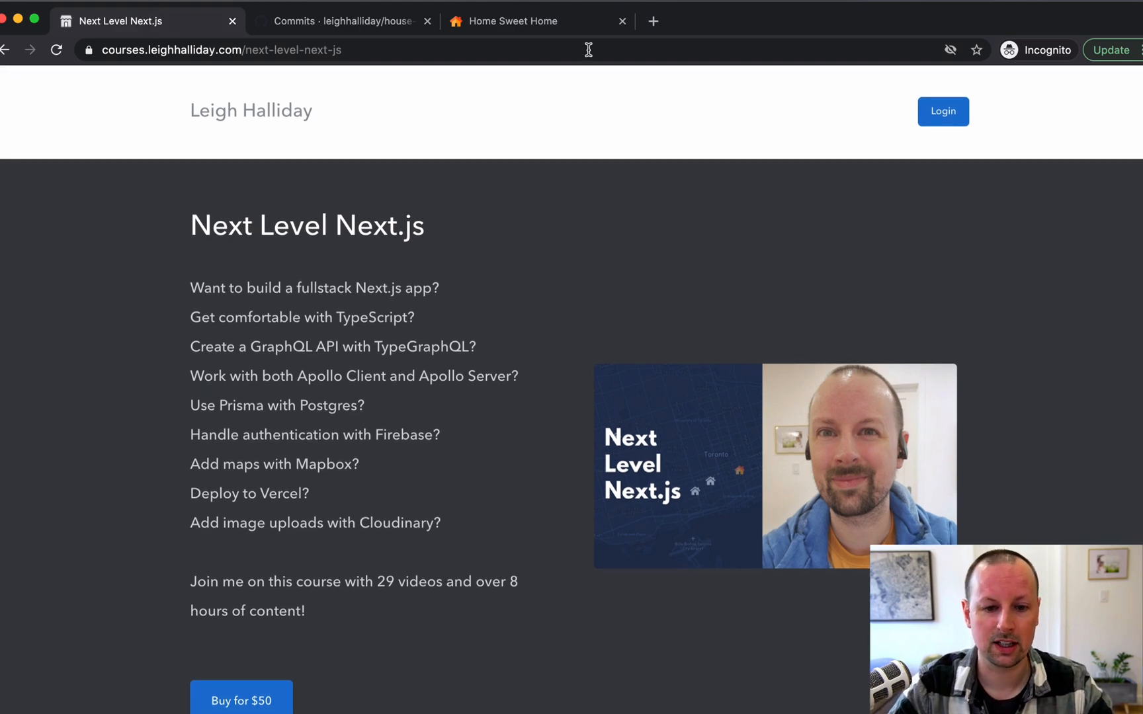
{"action": "left_click", "coordinate": [518, 21]}
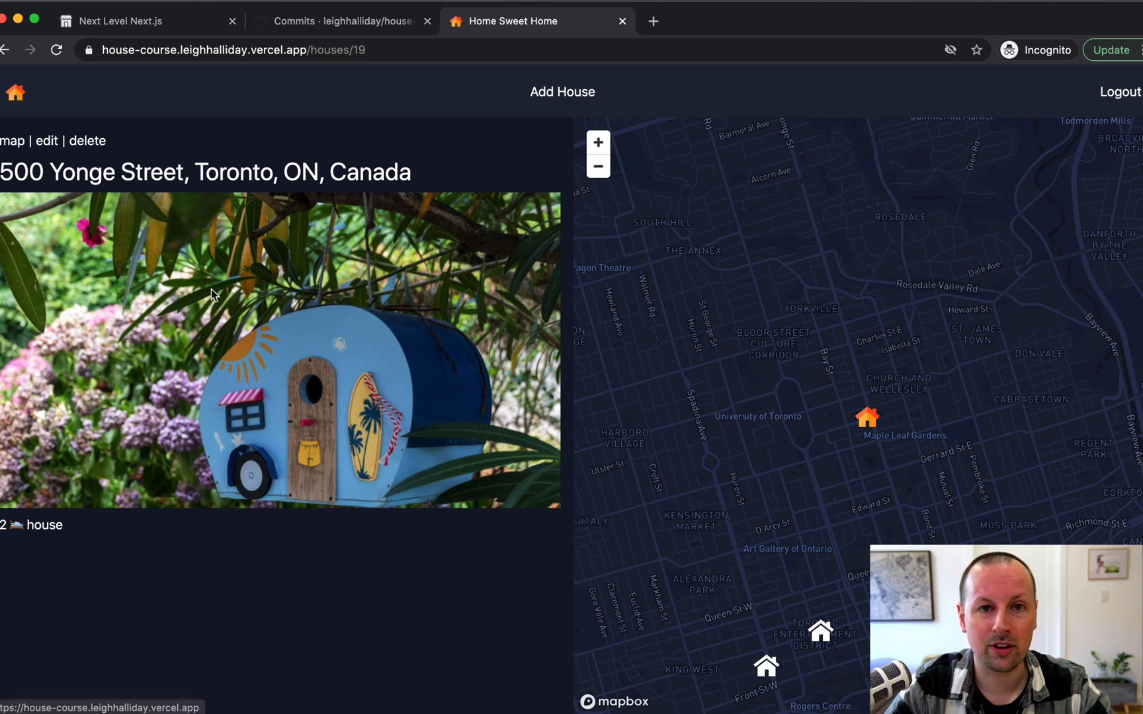
{"action": "mouse_move", "coordinate": [286, 466]}
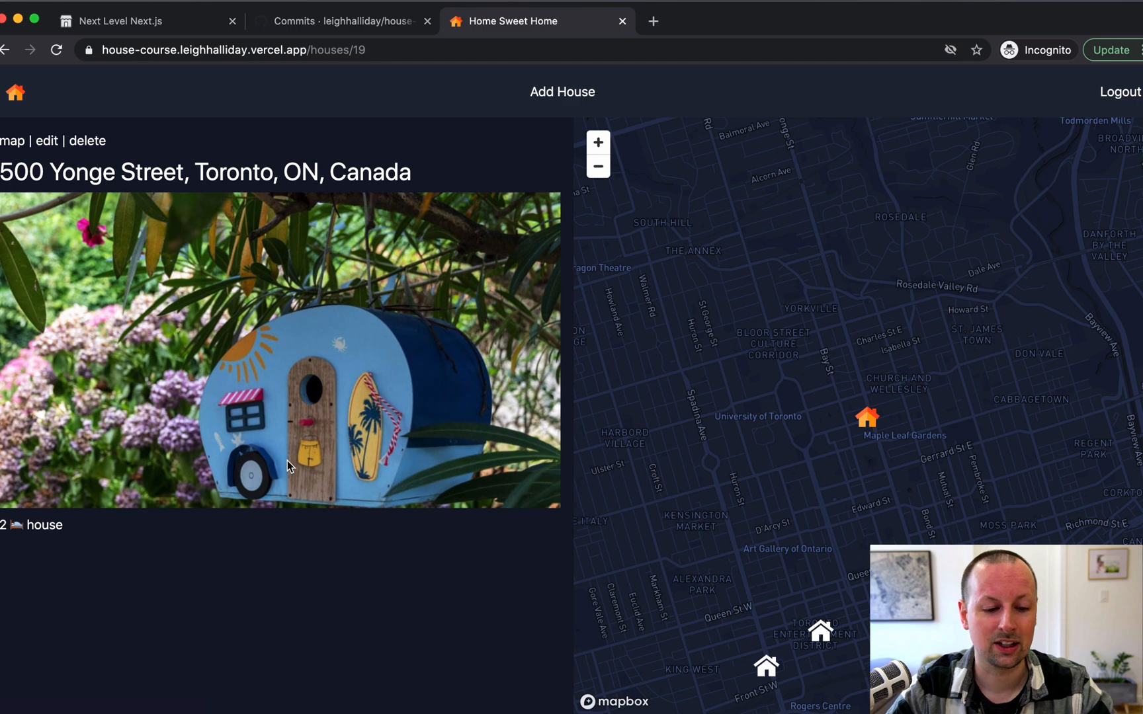
{"action": "mouse_move", "coordinate": [352, 537]}
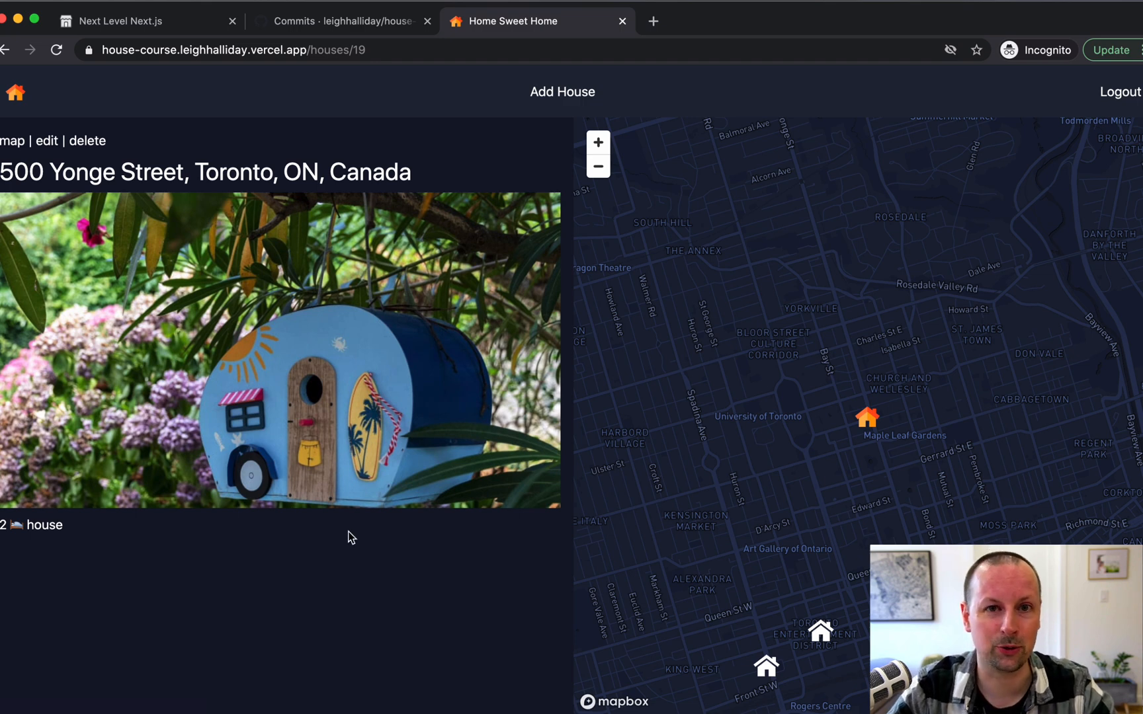